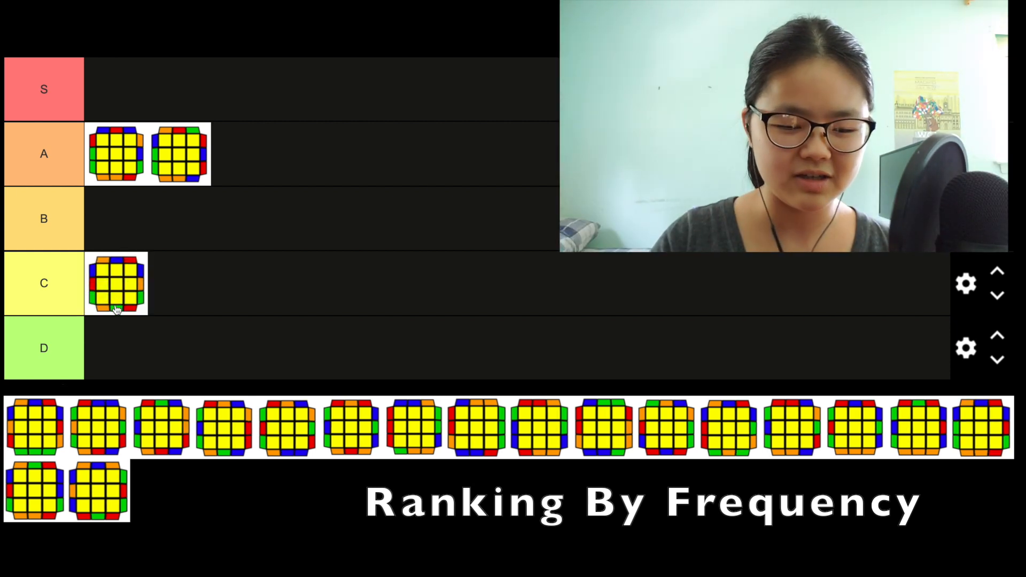
Place PLL cases into the C, D, S and B tiers by how often they occur.
left_click_drag(117, 284, 121, 226)
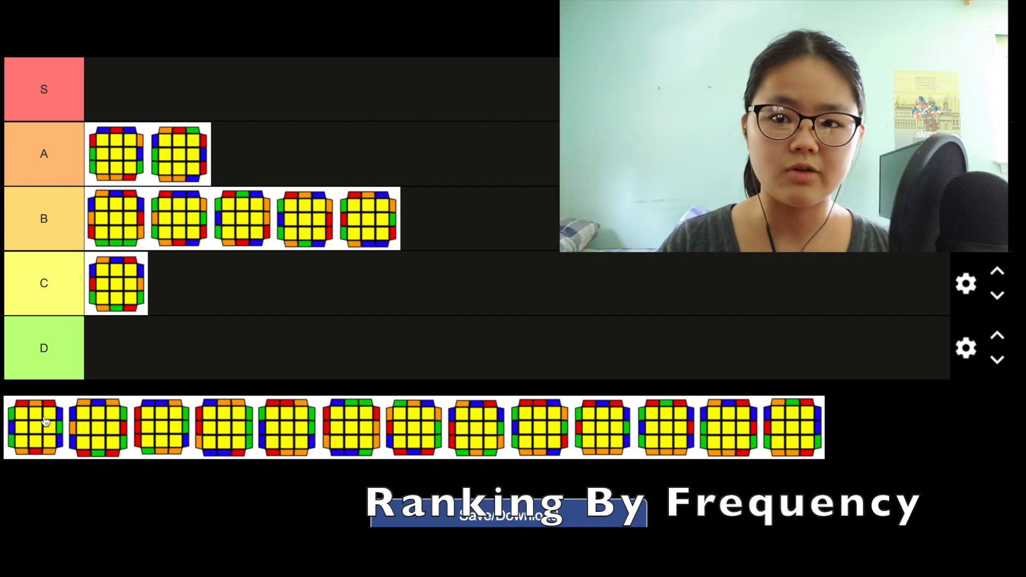
left_click_drag(36, 428, 108, 370)
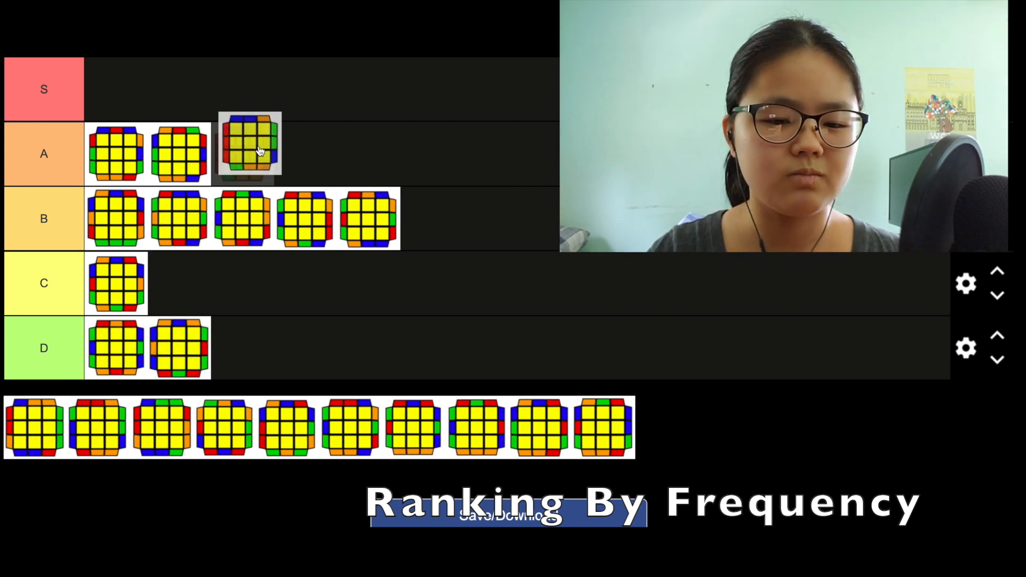
left_click_drag(247, 145, 116, 89)
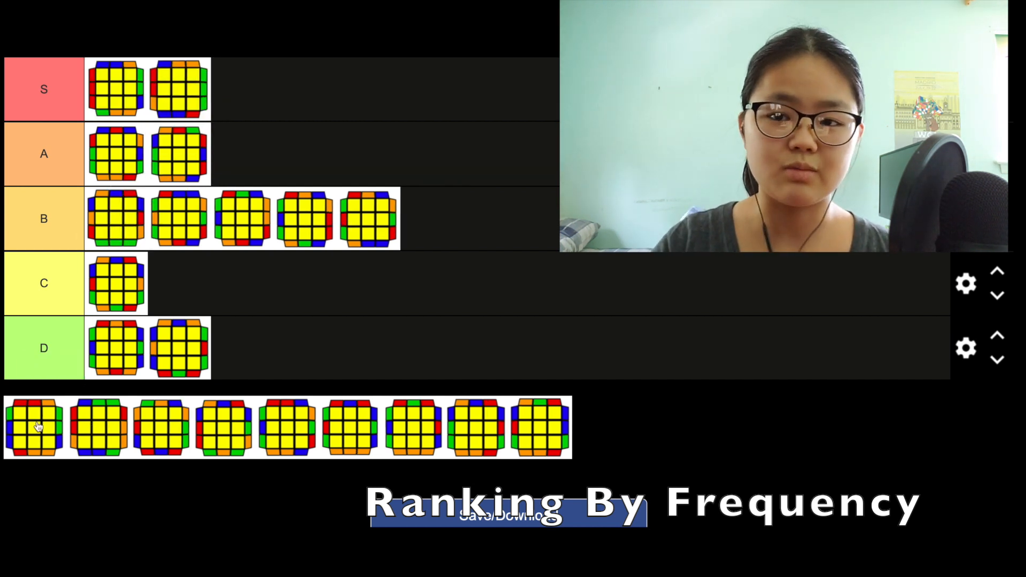
mouse_move(46, 429)
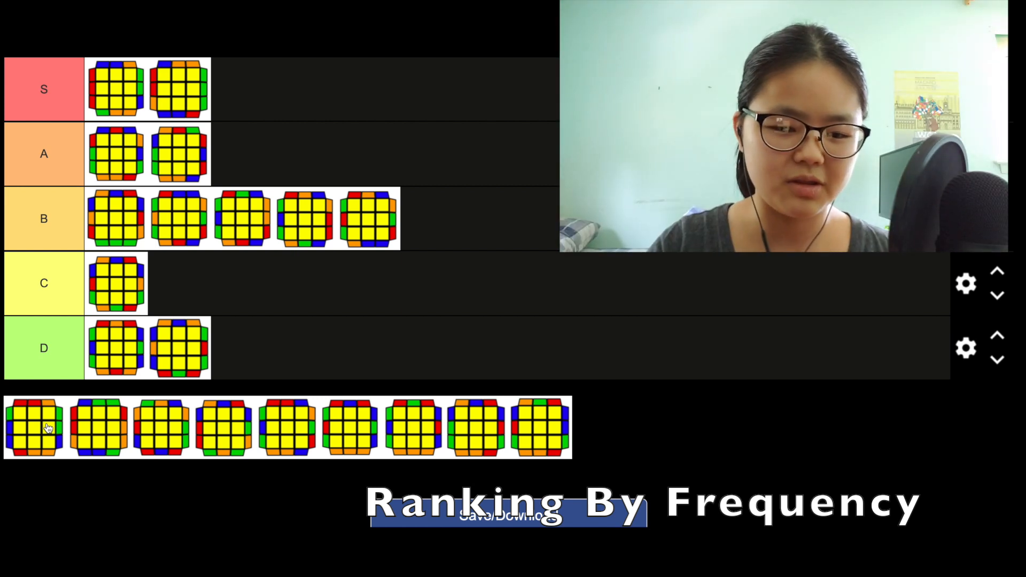
left_click_drag(35, 426, 148, 282)
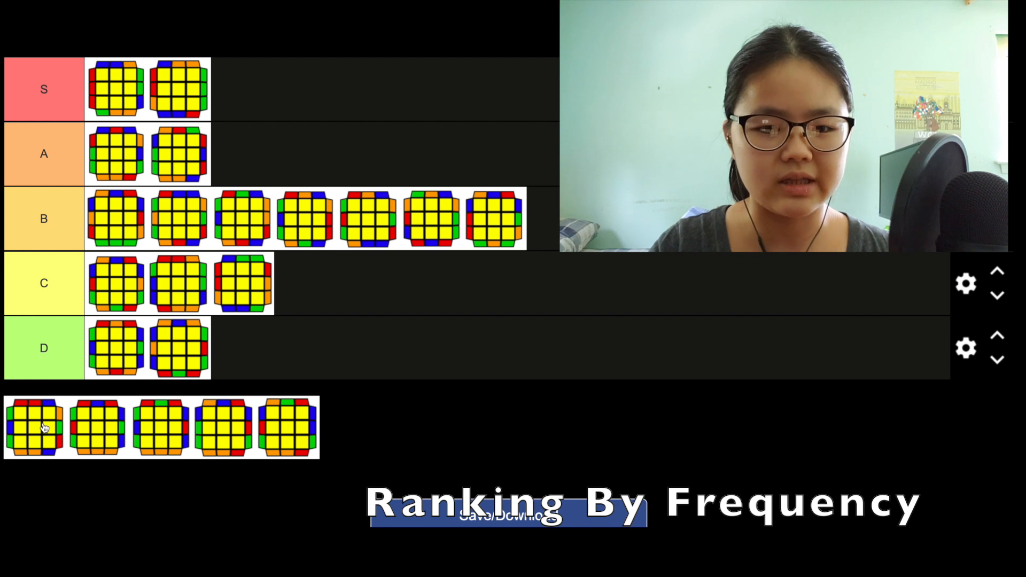
Finish the frequency ranking, adding cases to A, promoting one to S and placing the last case.
left_click_drag(34, 428, 256, 135)
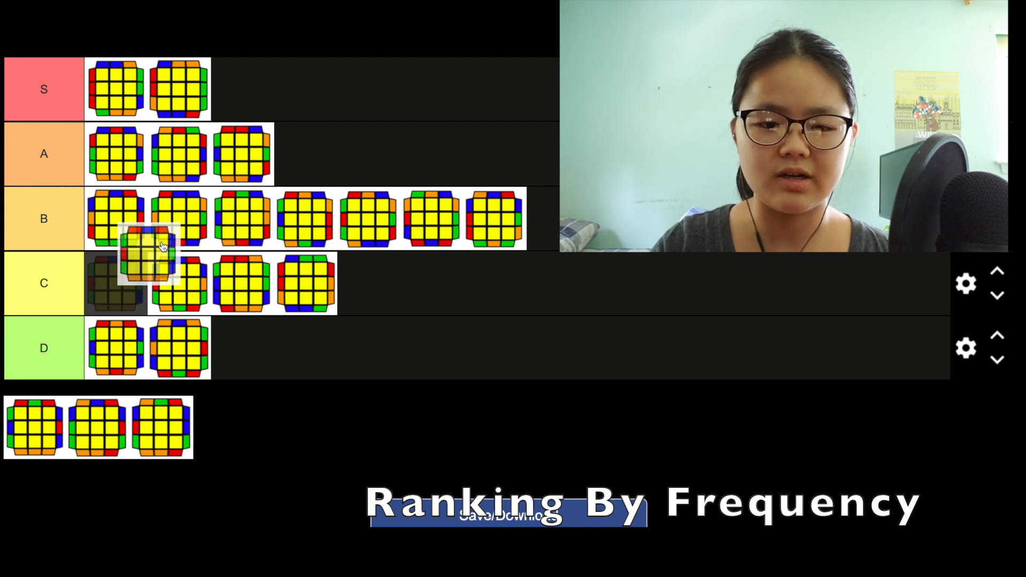
left_click_drag(144, 268, 312, 92)
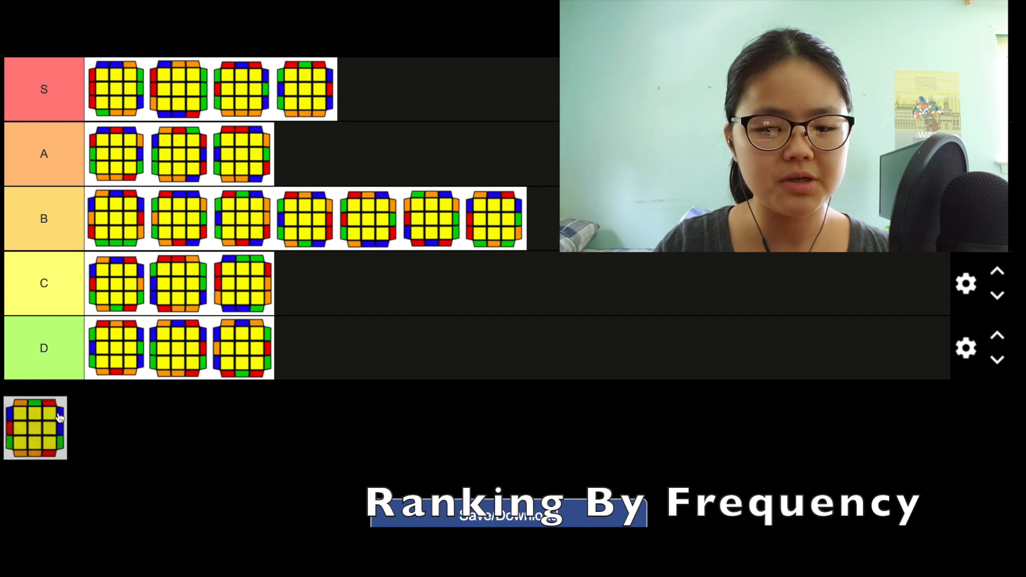
left_click_drag(35, 429, 314, 154)
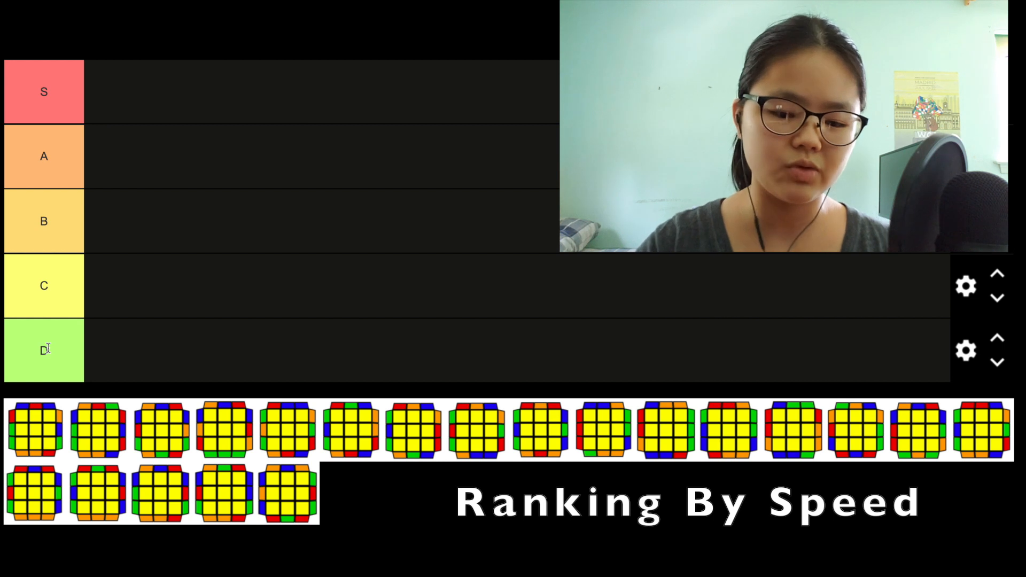
Put the fastest PLL cases into the S and A tiers of the new speed ranking.
left_click_drag(34, 431, 64, 363)
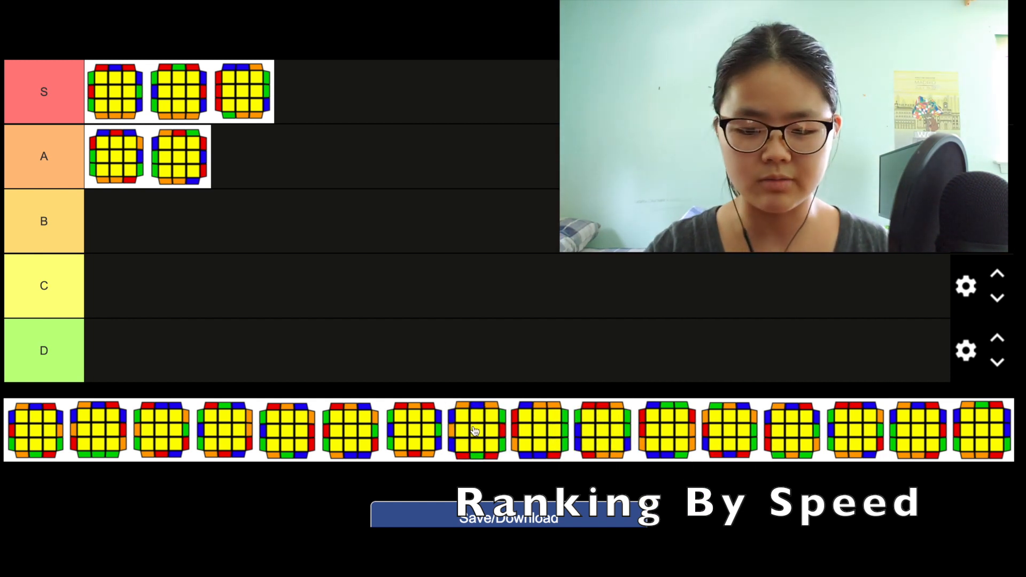
left_click_drag(477, 430, 333, 165)
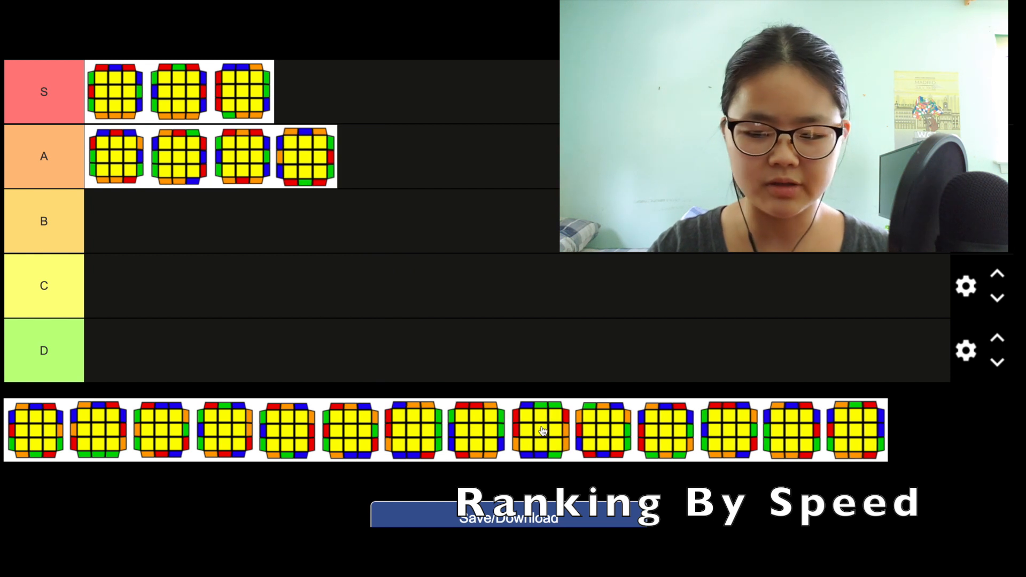
mouse_move(646, 462)
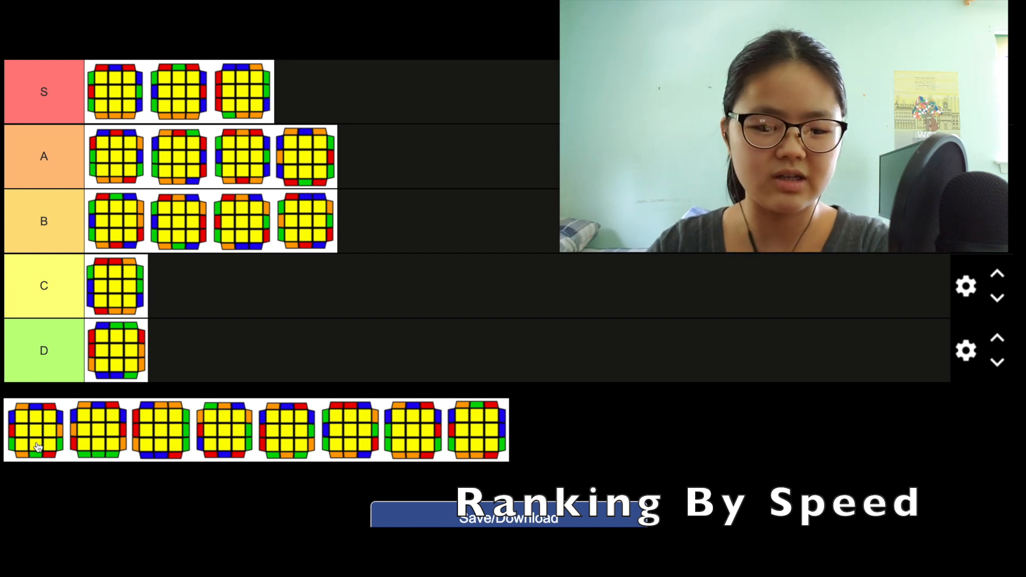
Add two PLL cases to the C tier and one to the A tier of the speed ranking.
left_click_drag(36, 429, 180, 287)
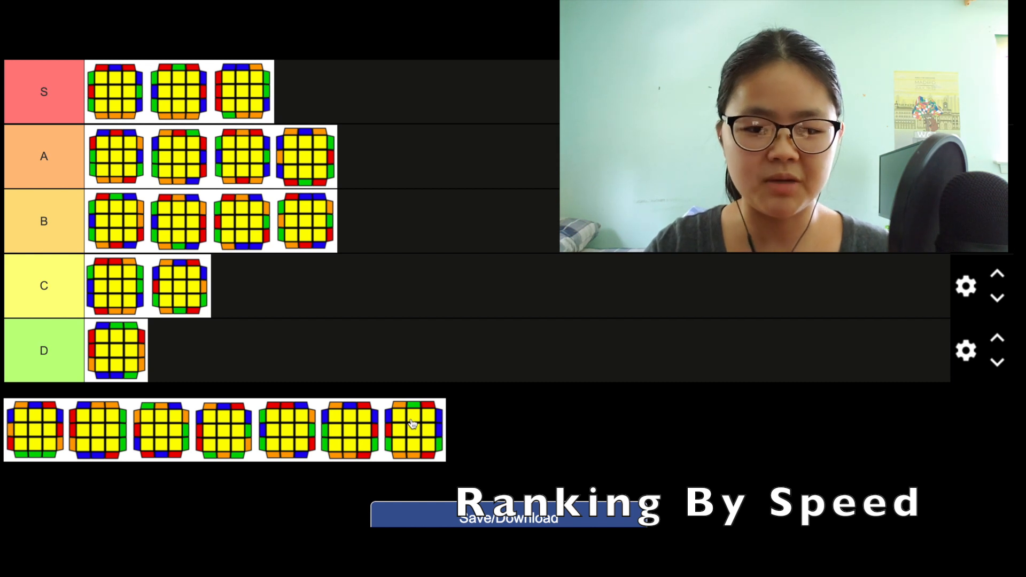
left_click_drag(413, 430, 422, 312)
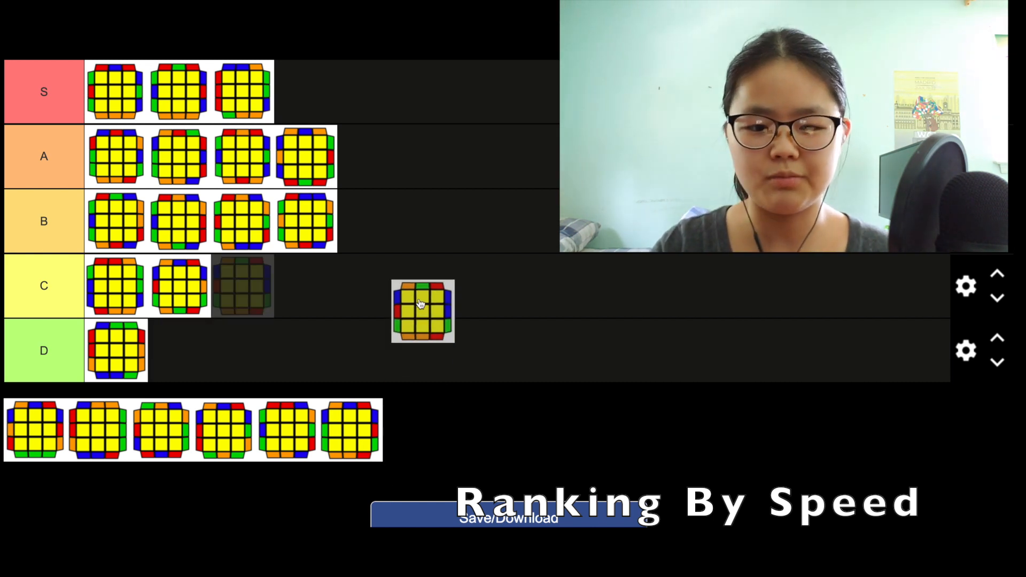
left_click_drag(422, 311, 367, 156)
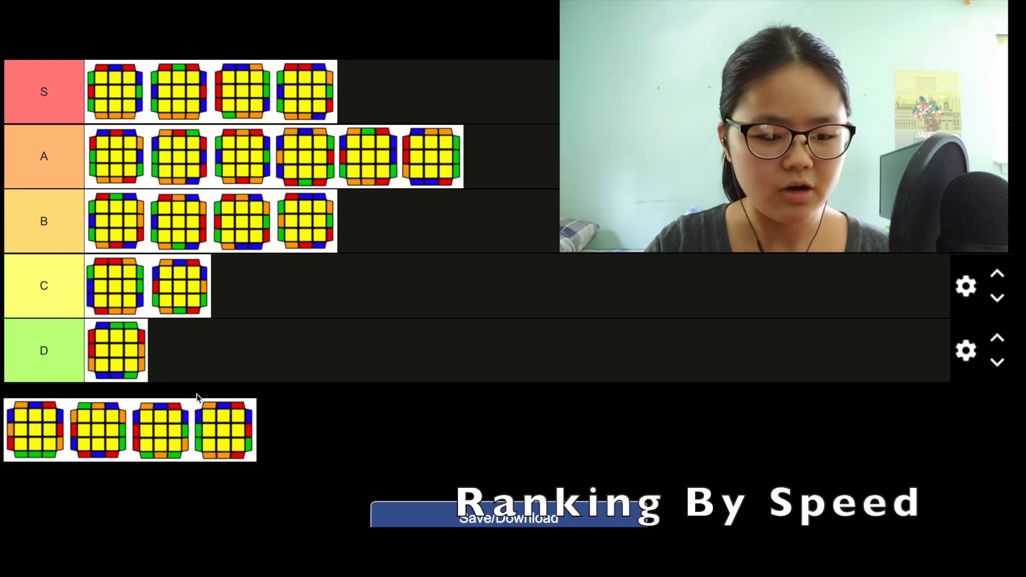
mouse_move(86, 431)
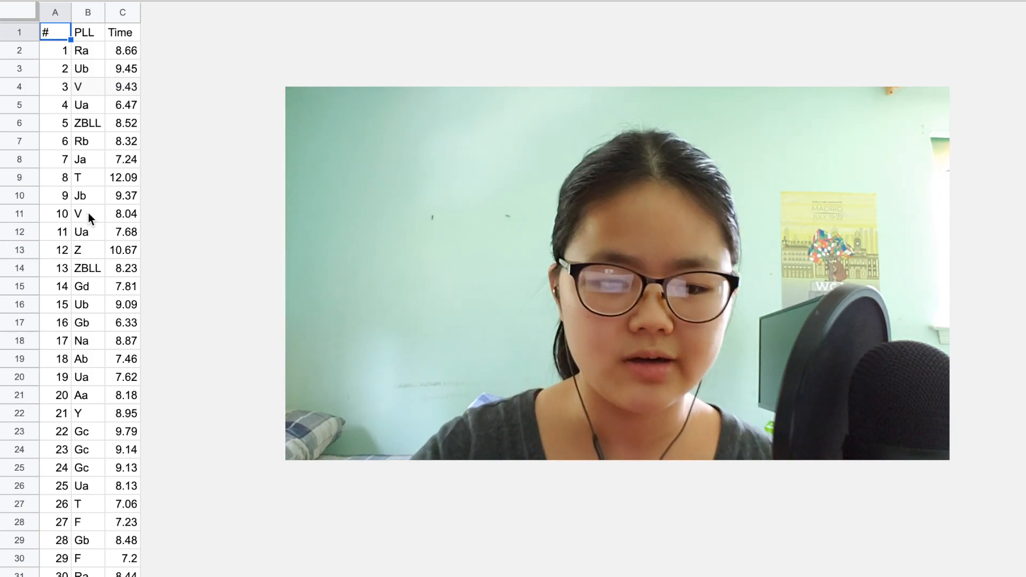
Scroll to the end of the solve log and check solve number 5000 and its time.
scroll("down", 3)
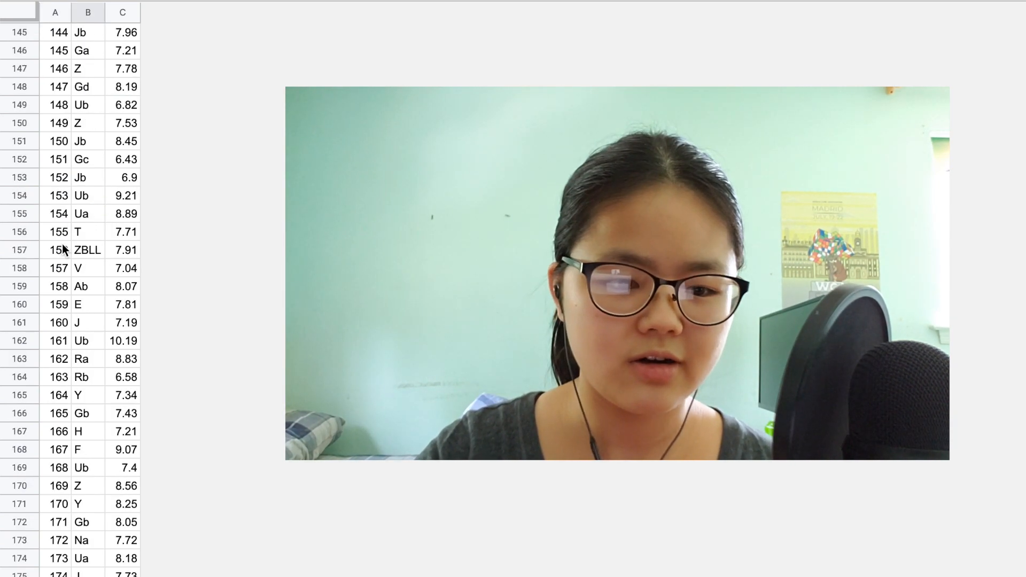
scroll("down", 3)
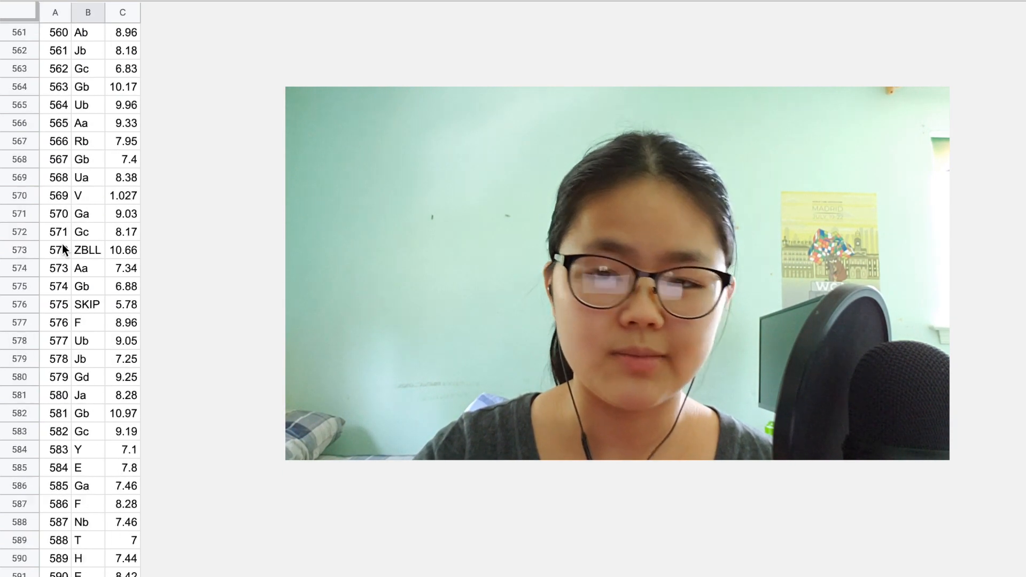
scroll("down", 3)
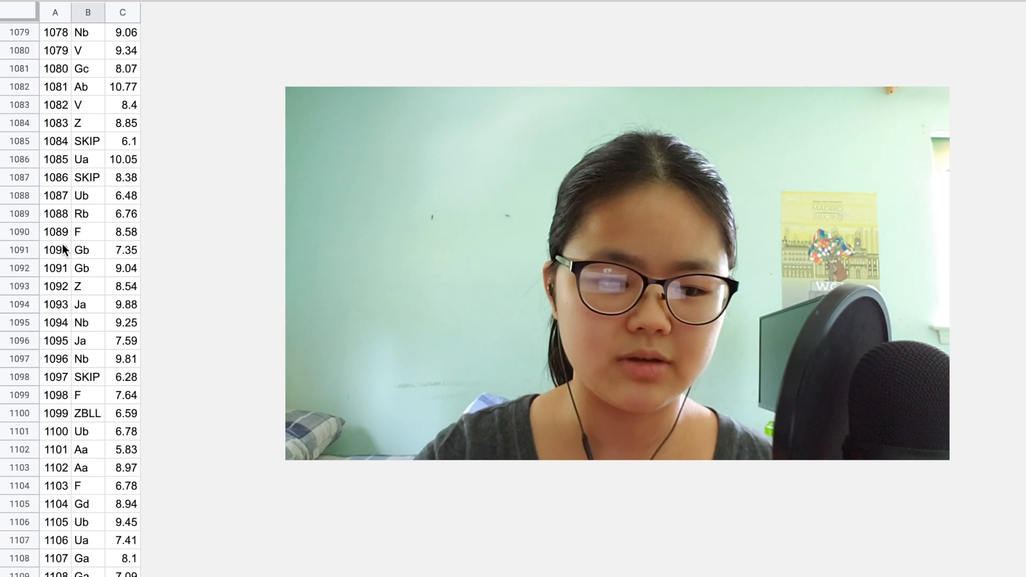
scroll("down", 3)
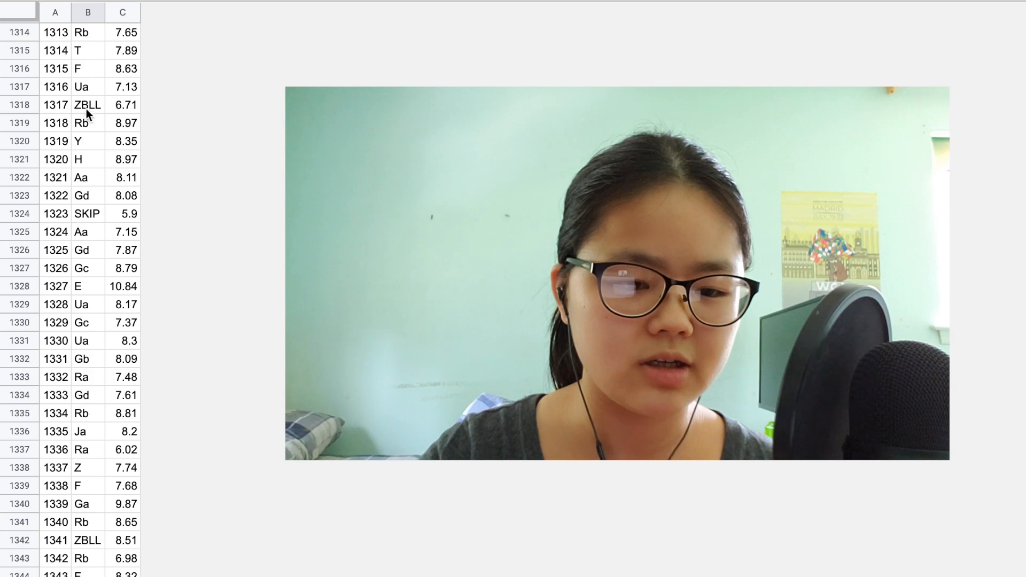
left_click(87, 214)
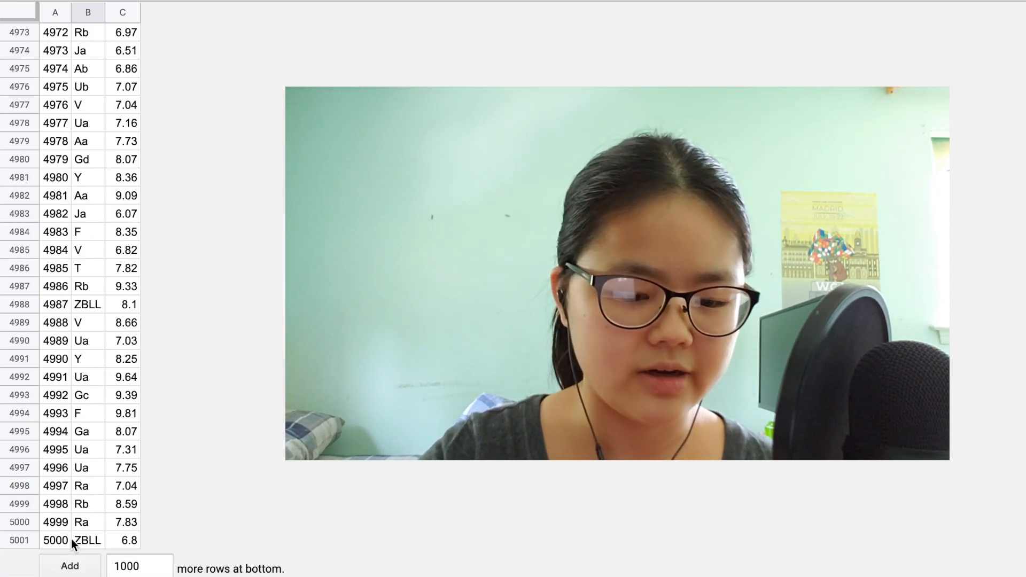
left_click(55, 540)
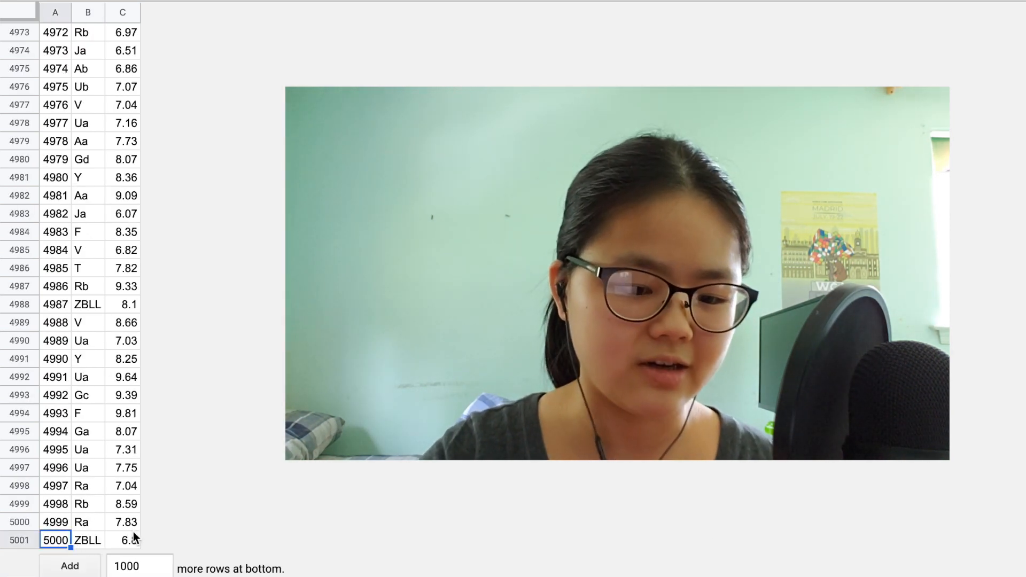
left_click(122, 540)
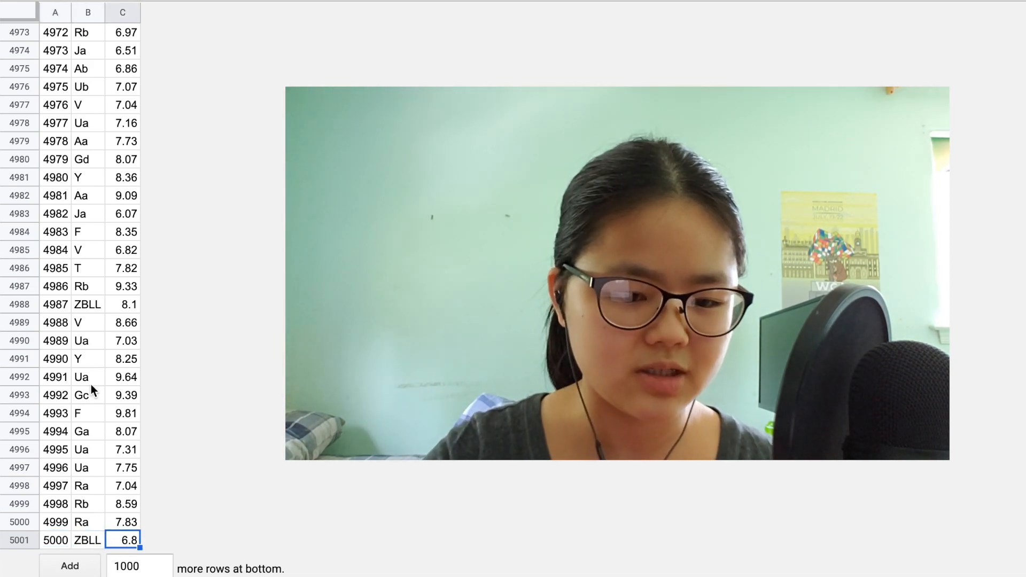
Return to the top of the solve log with Ctrl+Home.
scroll("up", 3)
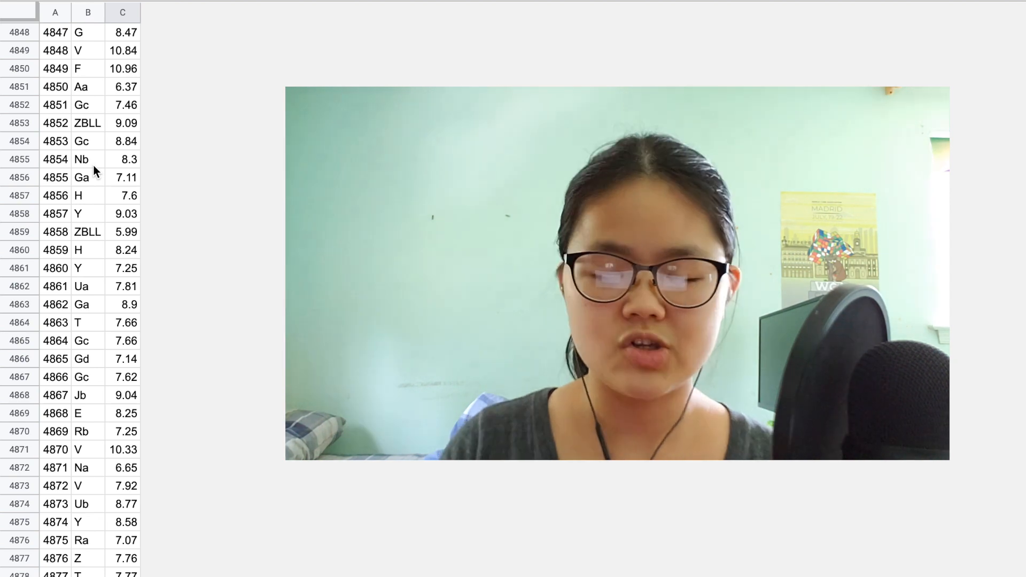
key("ctrl+Home")
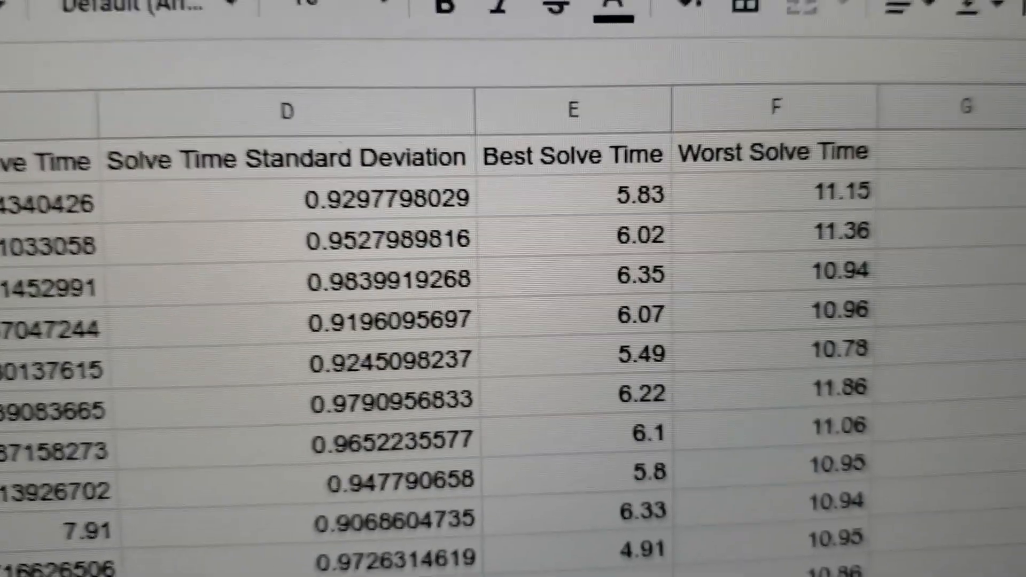
Scroll through the raw log of solves tagged with their PLL cases and times.
scroll("down", 3)
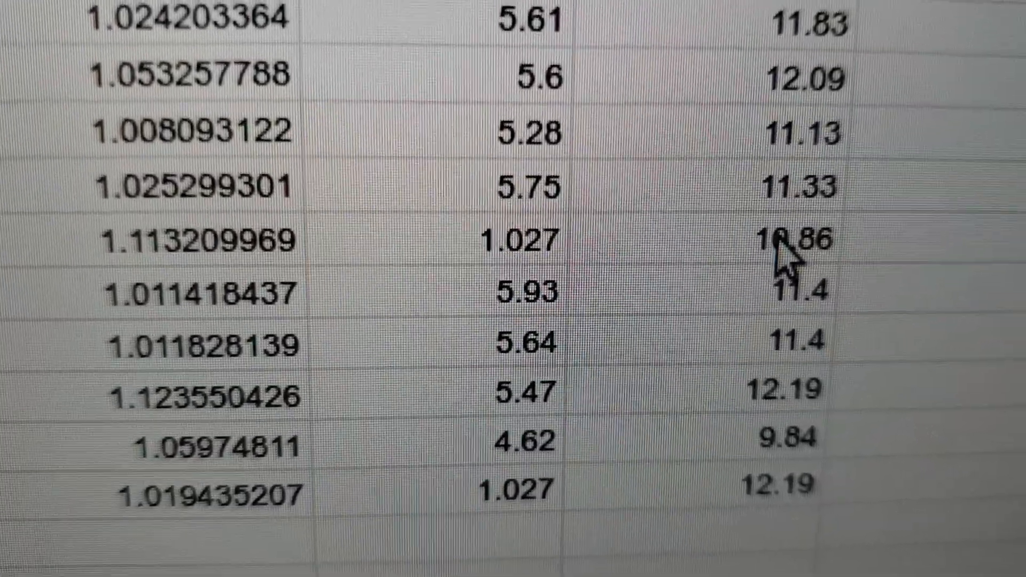
scroll("down", 3)
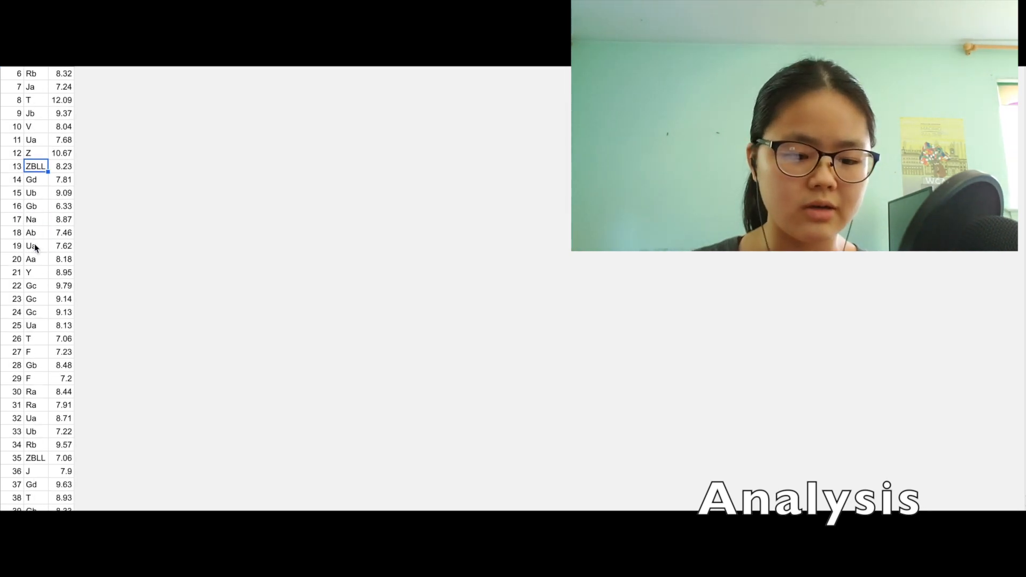
Bring up the per-PLL summary table of occurrences, averages, deviation, best and worst times.
scroll("down", 3)
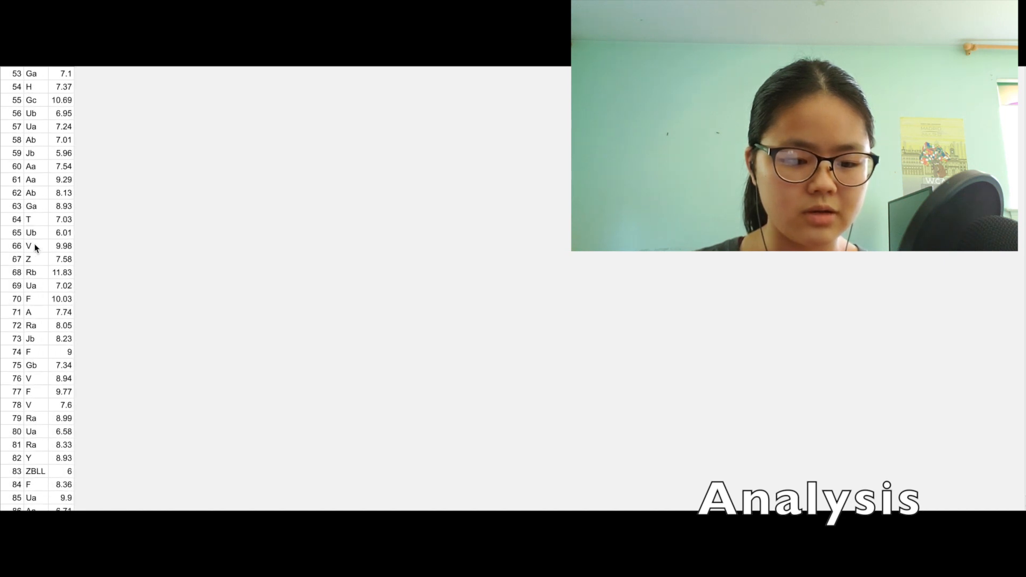
scroll("down", 3)
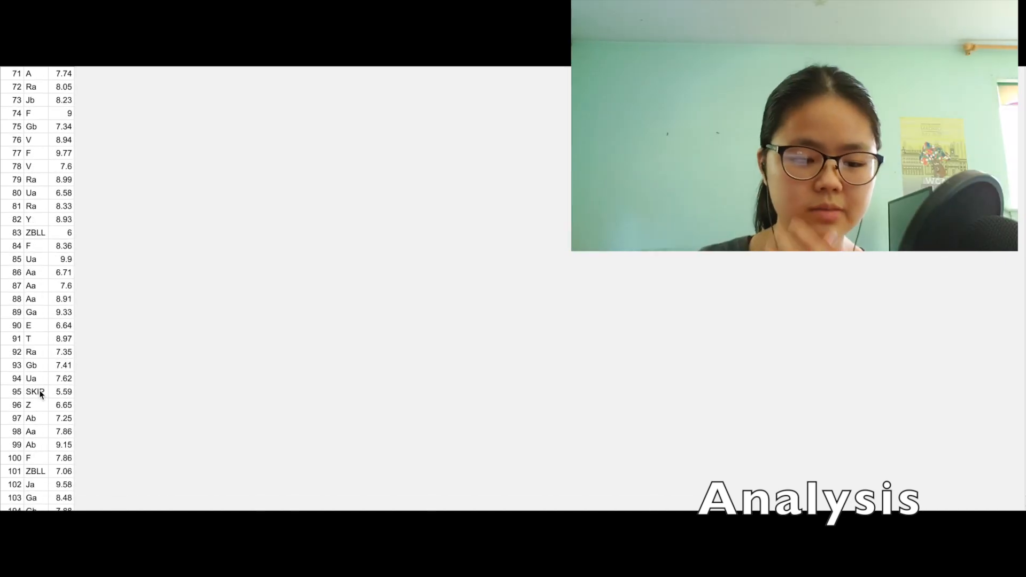
left_click(64, 391)
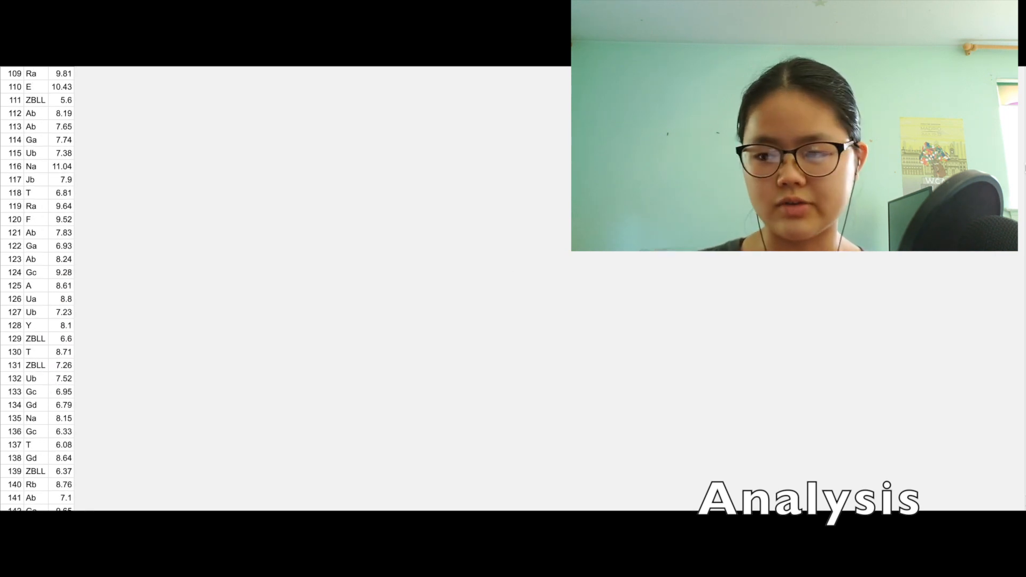
scroll("down", 3)
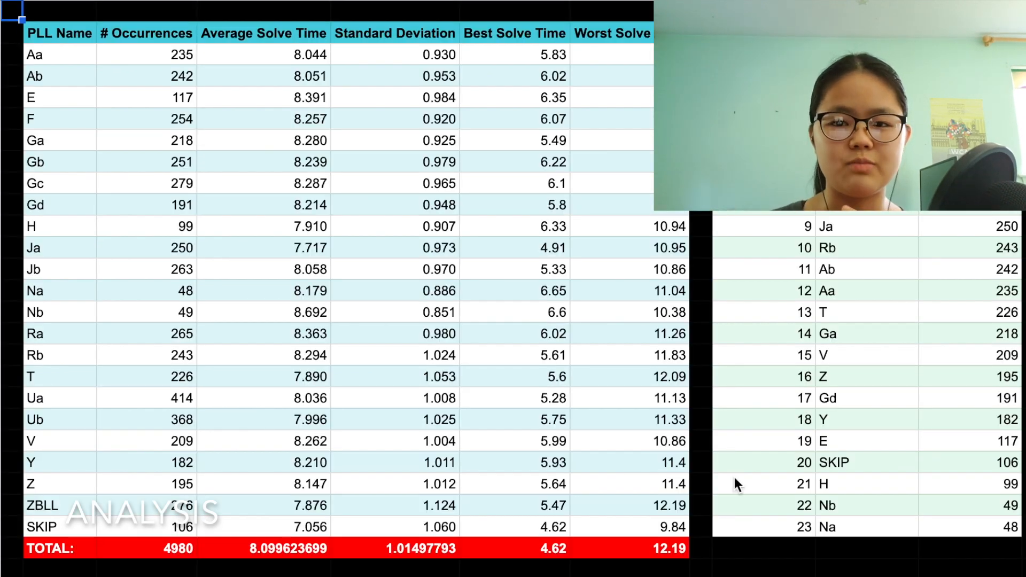
Point out the Aa and SKIP cases, the 4980-solve total and Aa's average time.
left_click(146, 549)
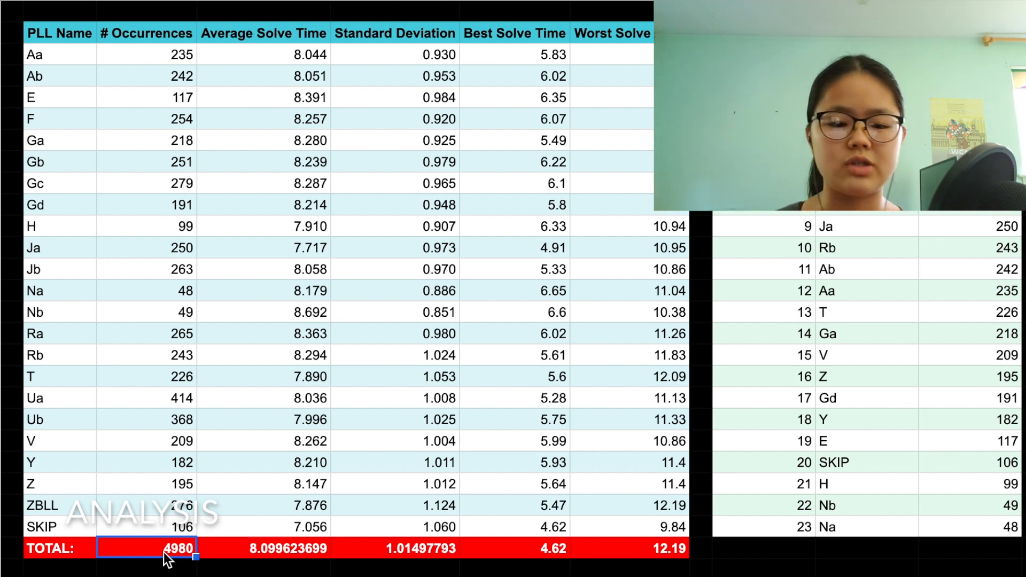
left_click(59, 55)
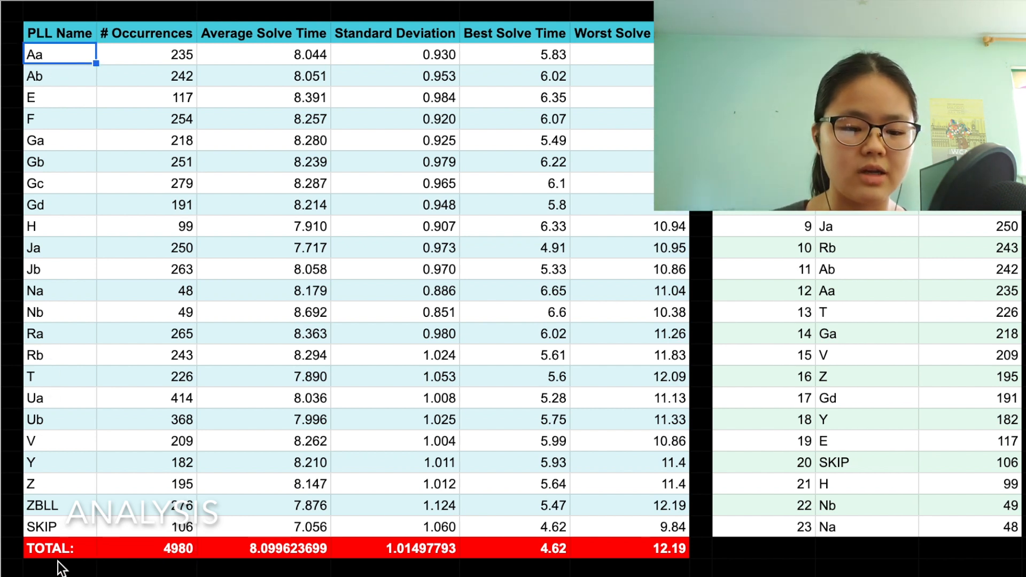
left_click(42, 527)
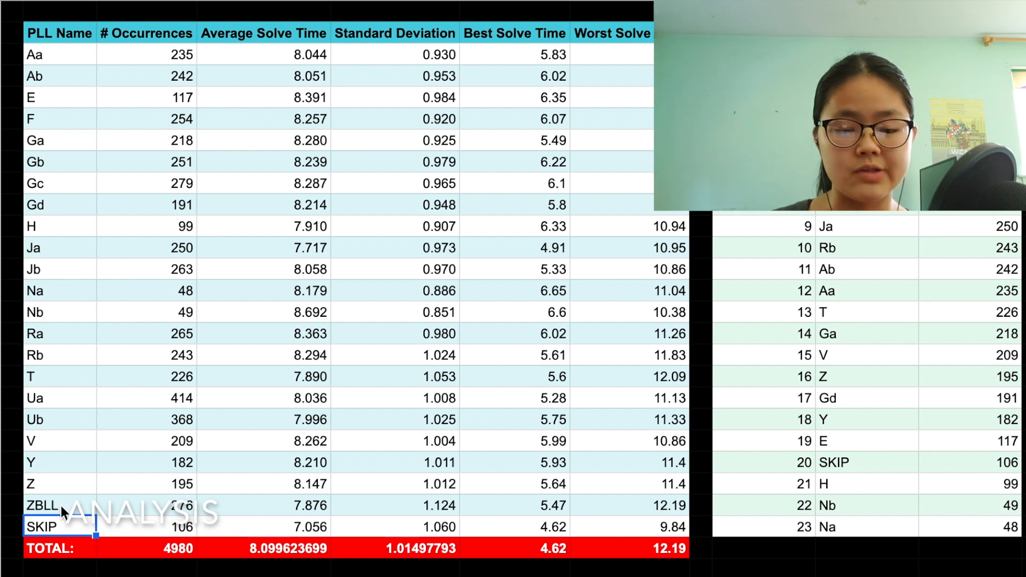
left_click(147, 549)
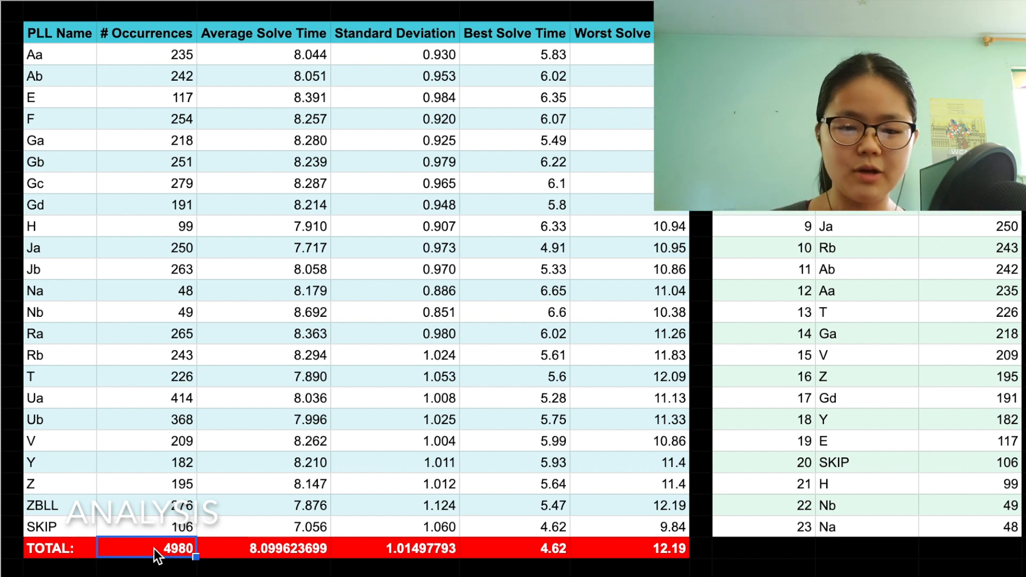
left_click(264, 54)
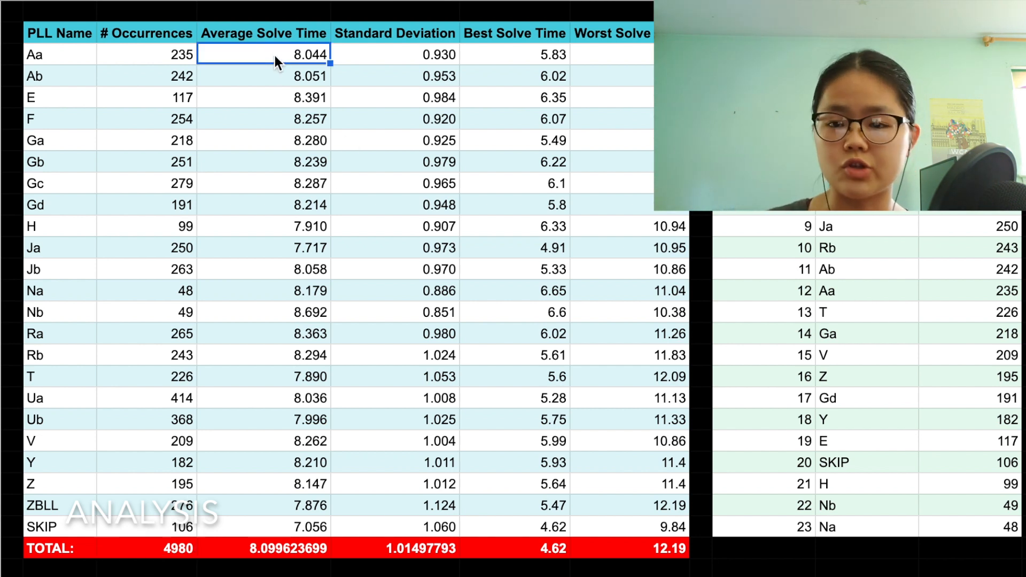
left_click(265, 74)
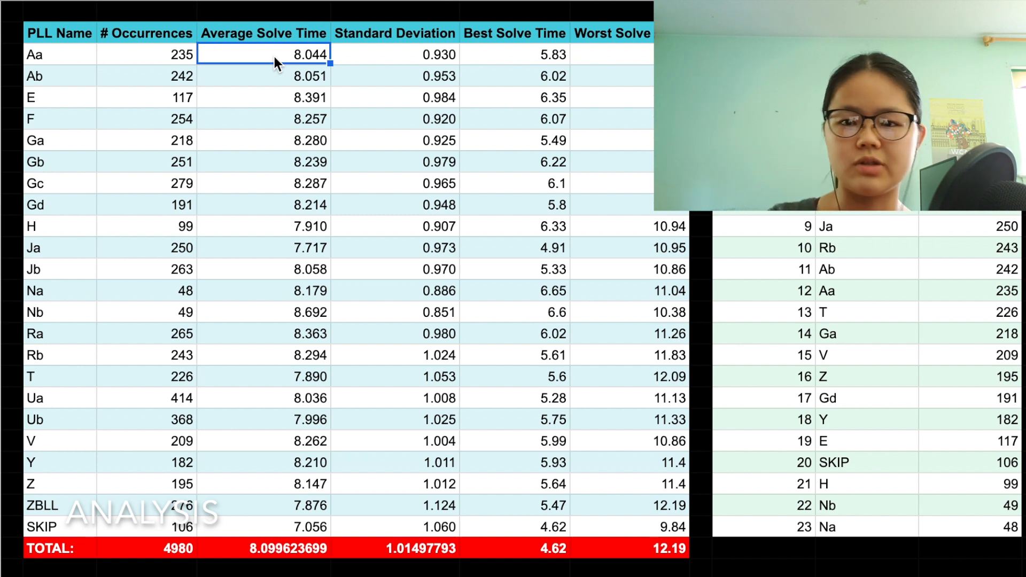
Point out Aa's deviation and best time, SKIP's 4.62 best and ZBLL's 12.19 worst.
left_click(394, 55)
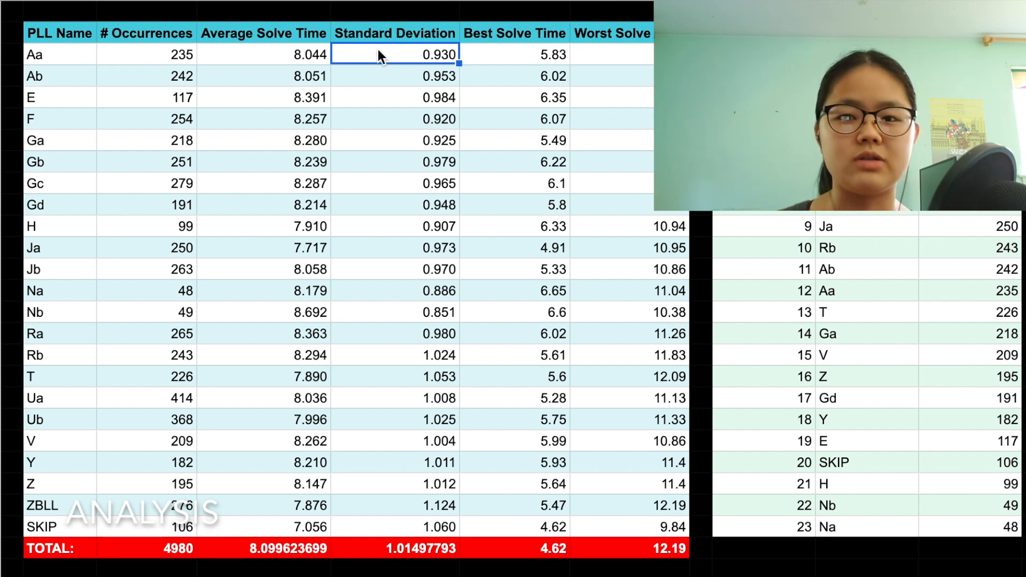
left_click(514, 54)
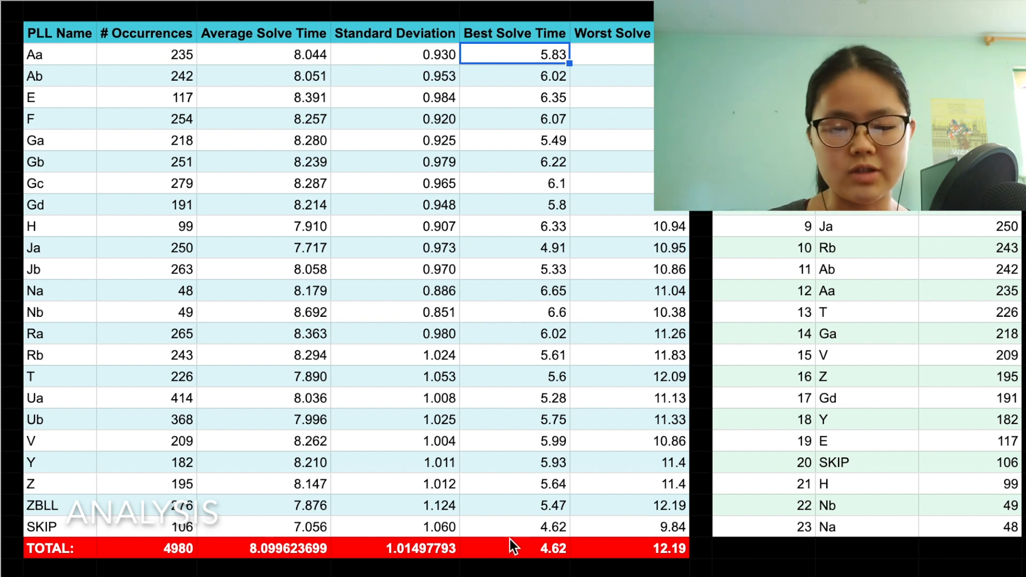
left_click(514, 527)
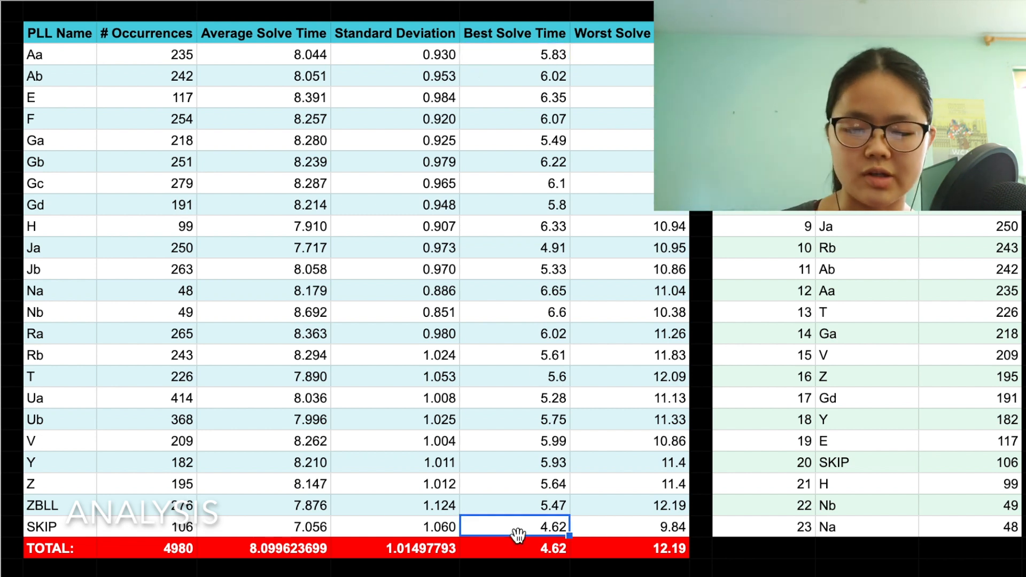
left_click(629, 505)
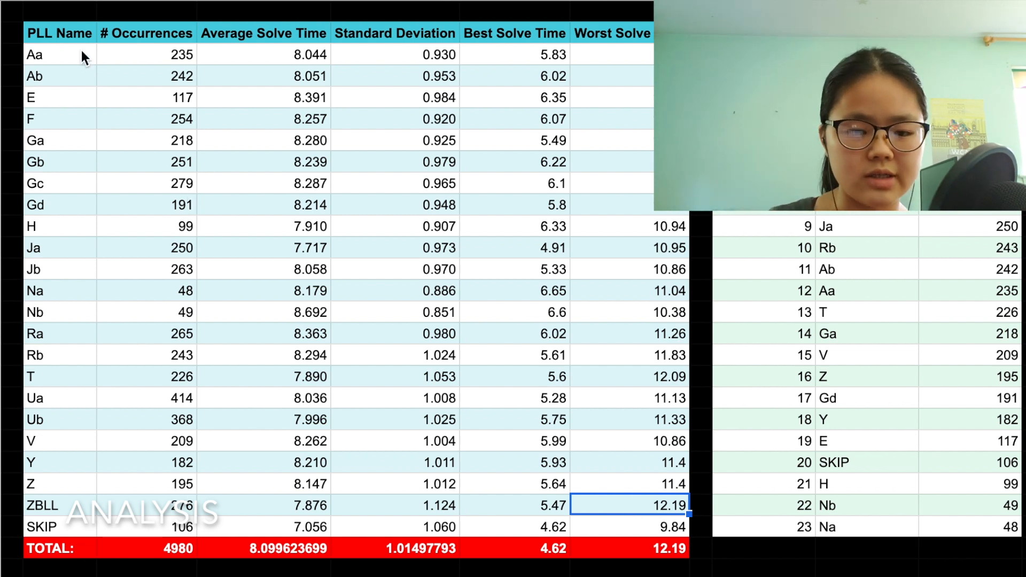
left_click(629, 483)
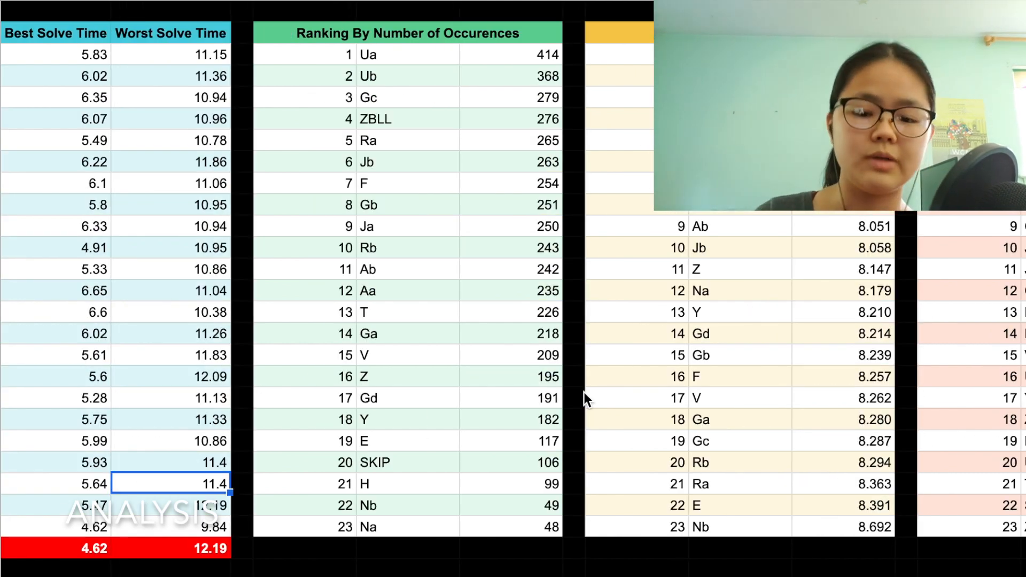
left_click(512, 54)
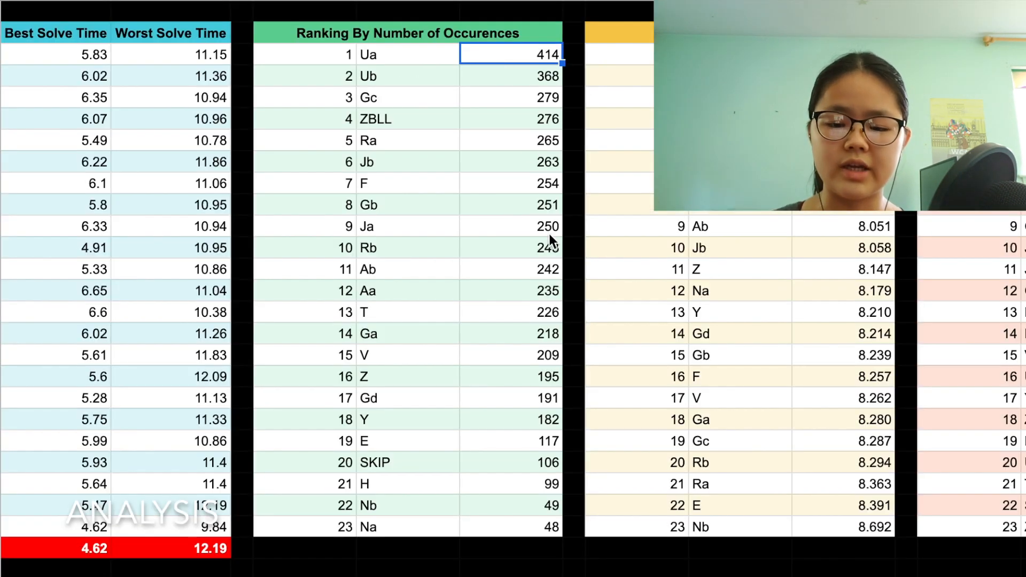
left_click(510, 505)
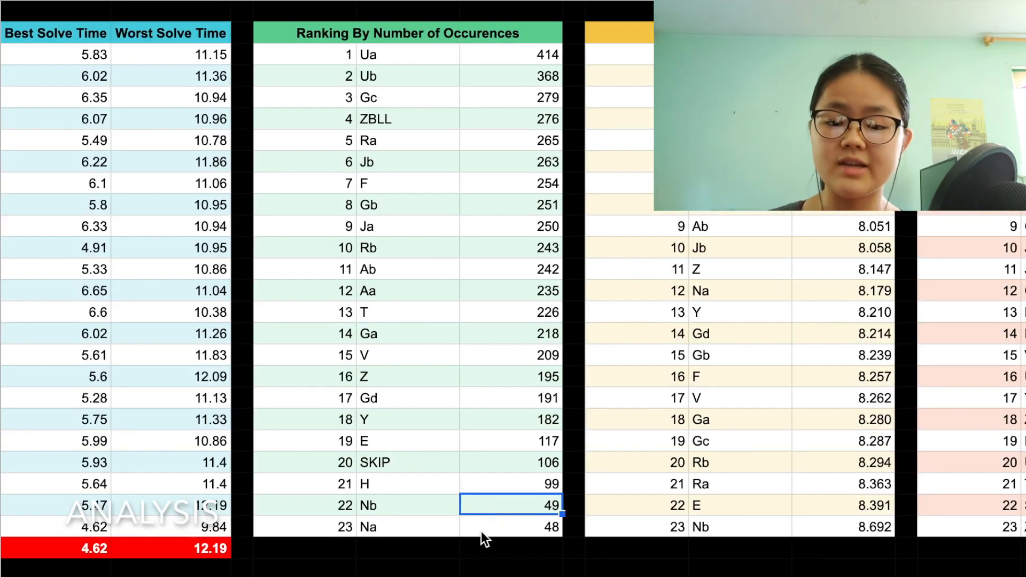
left_click(511, 54)
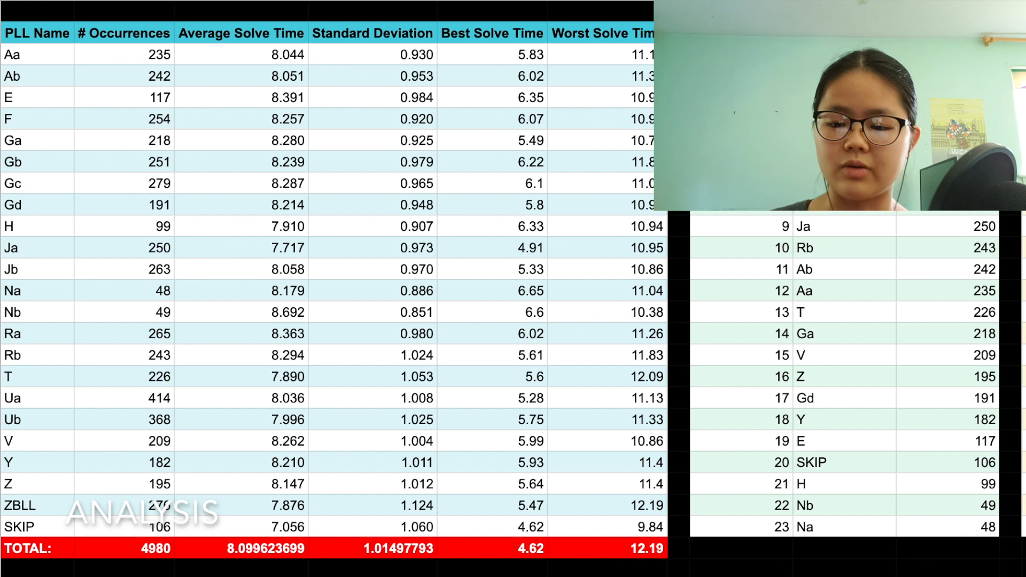
left_click(946, 483)
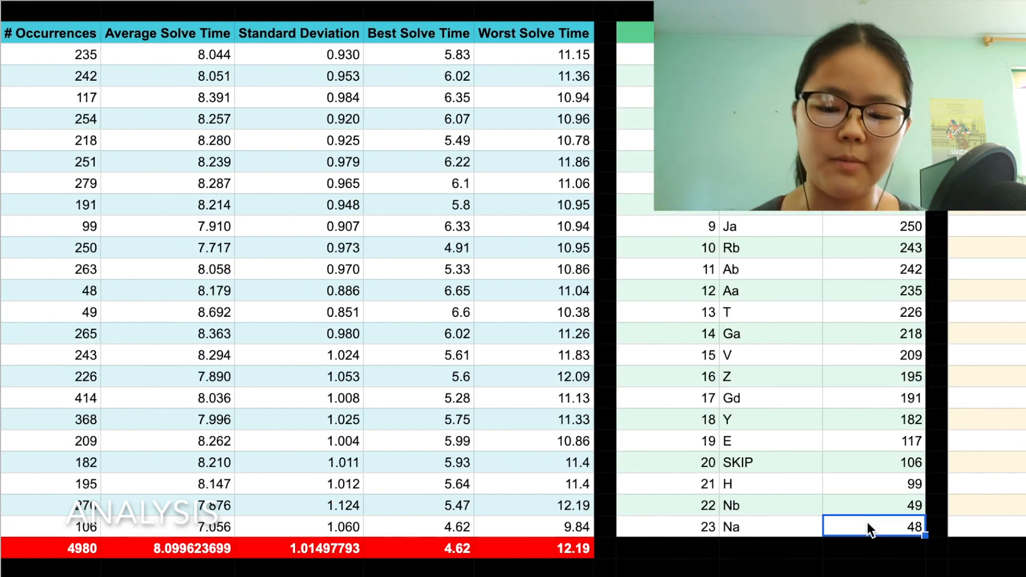
mouse_move(771, 460)
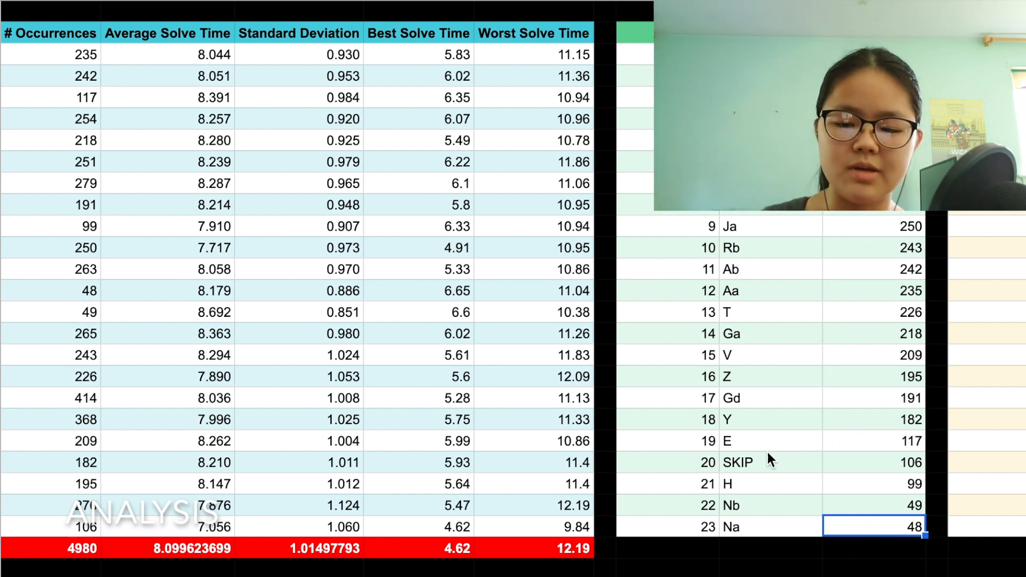
left_click(874, 462)
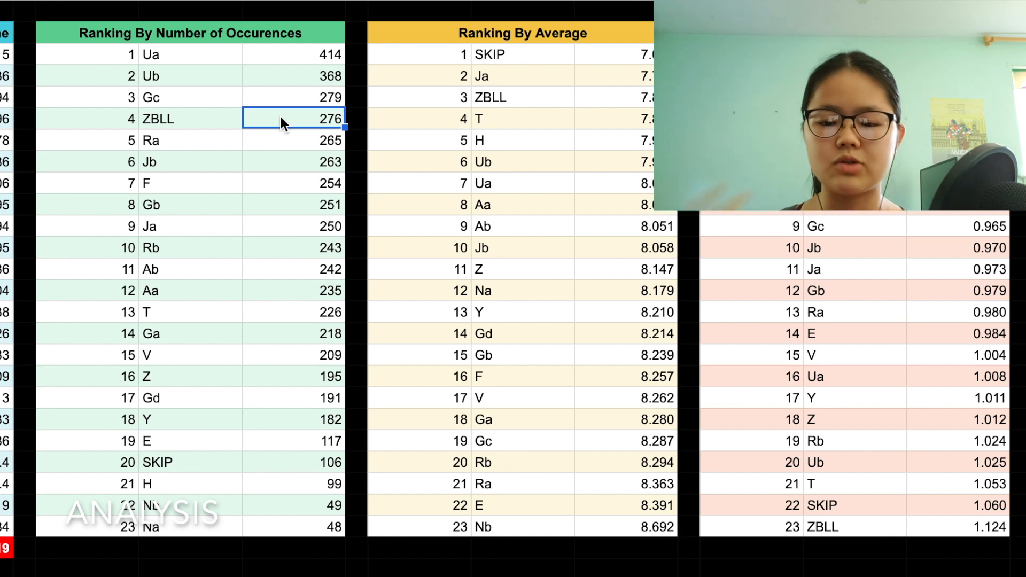
left_click(190, 76)
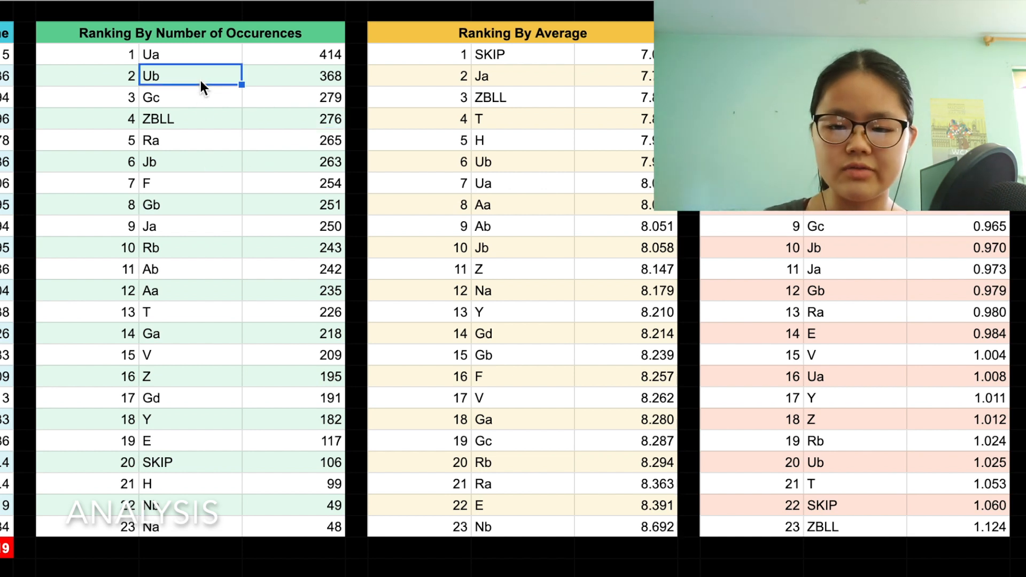
left_click(190, 97)
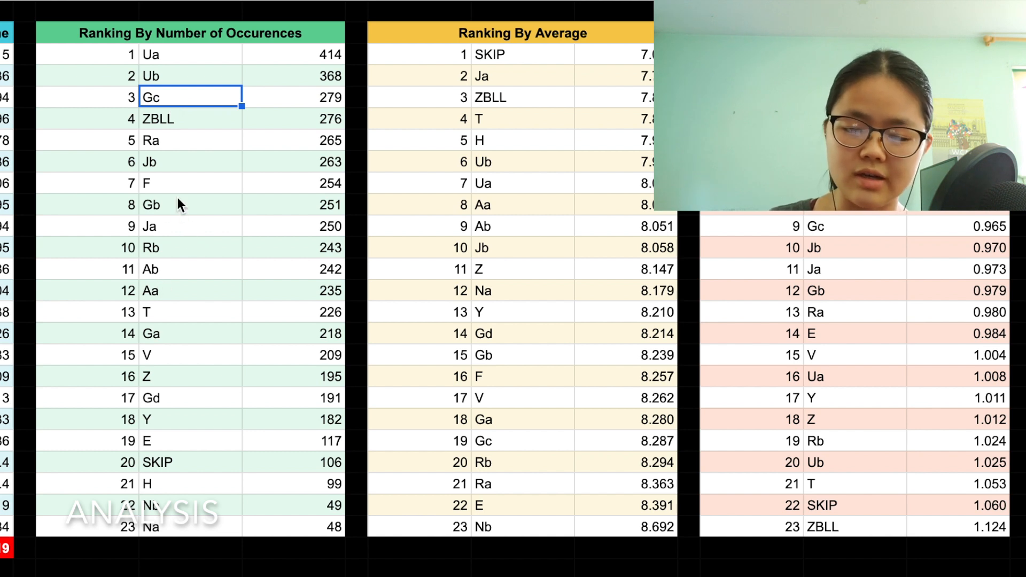
left_click(190, 334)
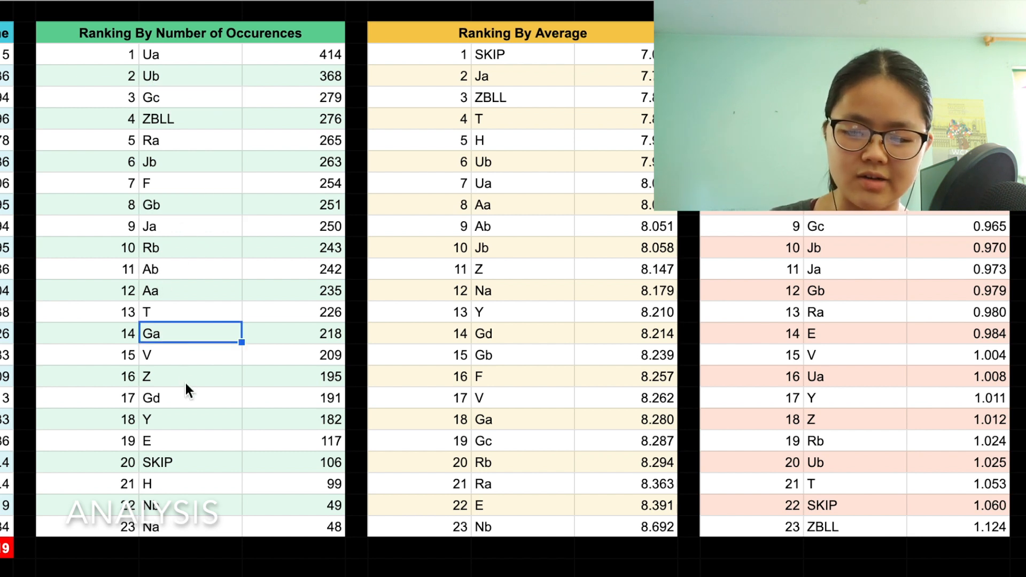
left_click(190, 397)
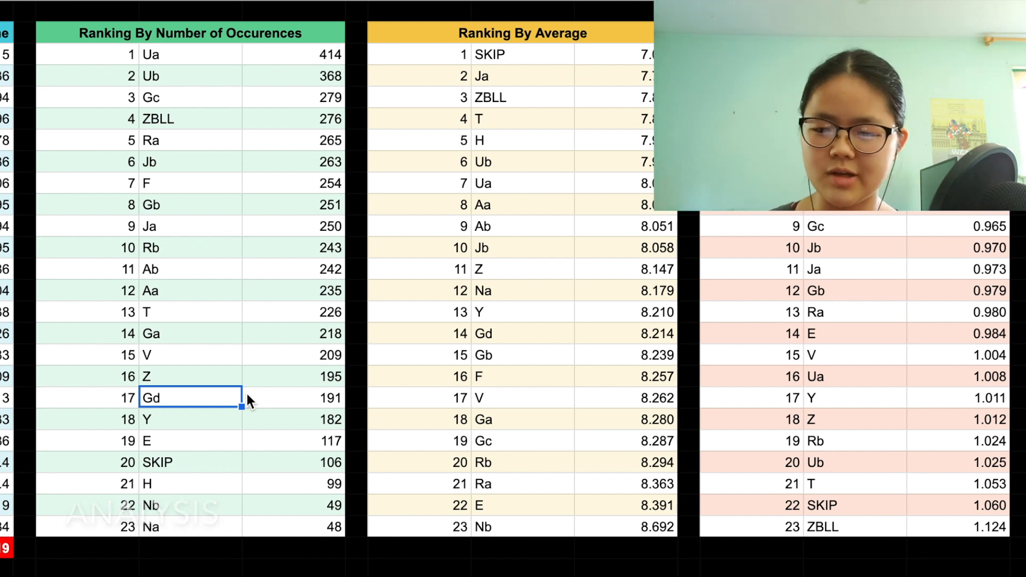
left_click(191, 355)
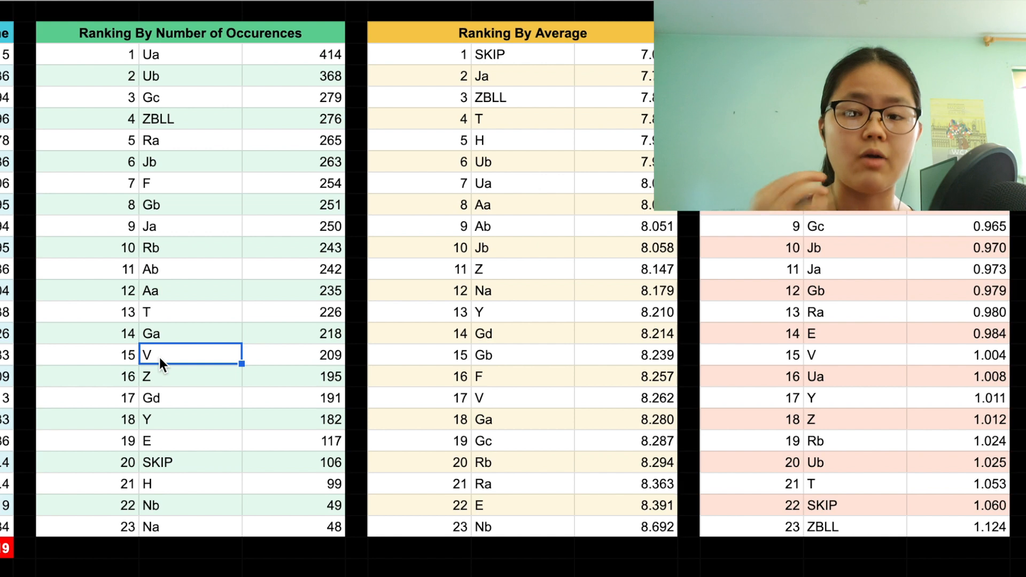
Scroll to the average ranking and pick out ZBLL, the Ja–Ua cases and slowest Nb.
scroll("right", 3)
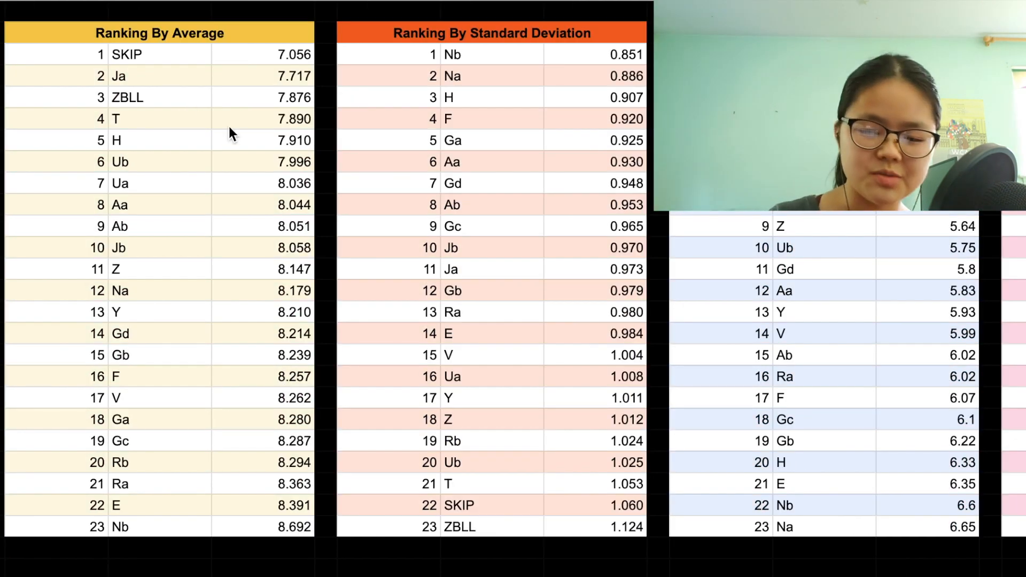
left_click(281, 419)
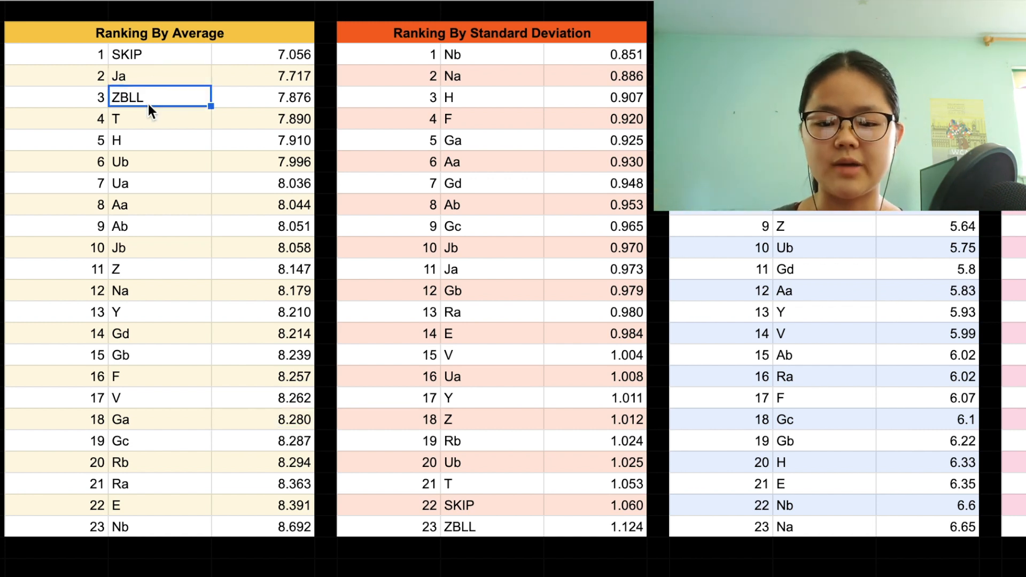
left_click(160, 53)
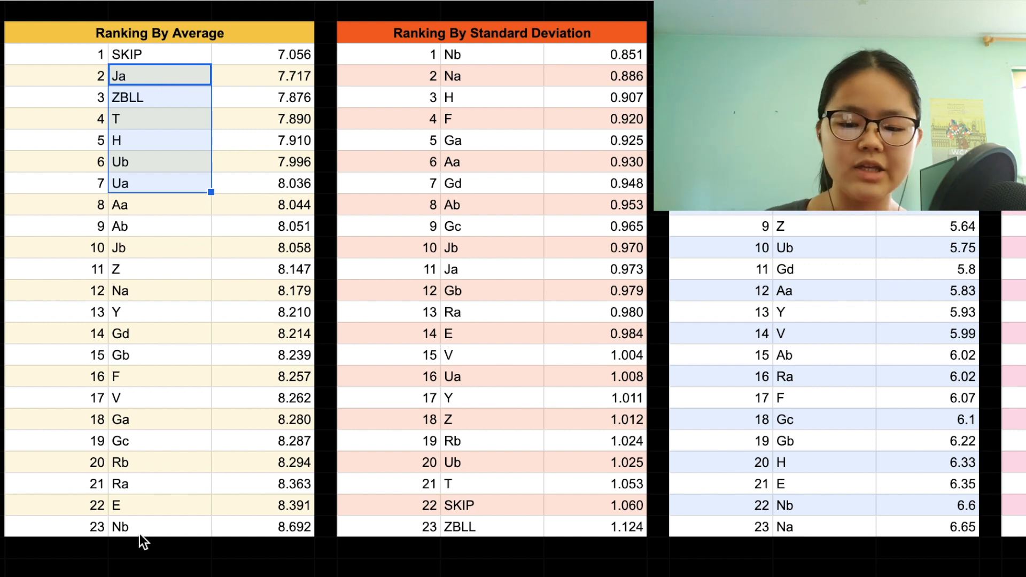
left_click(160, 526)
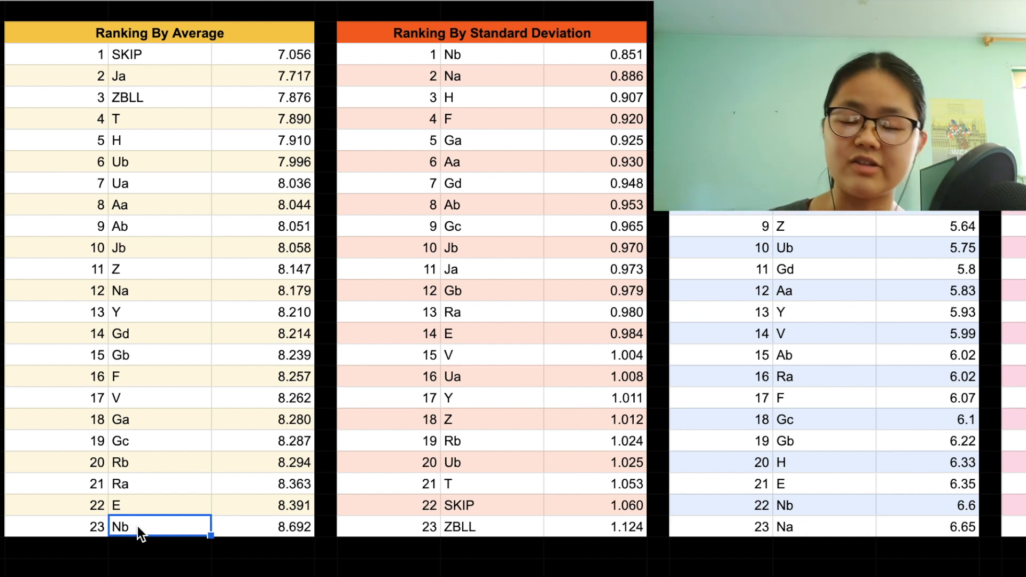
left_click(264, 161)
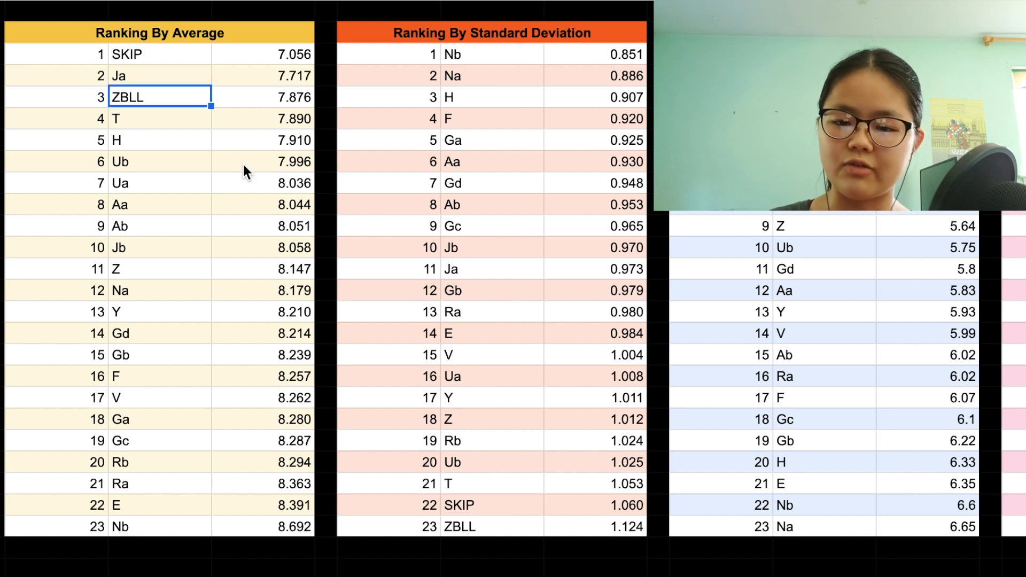
left_click(492, 526)
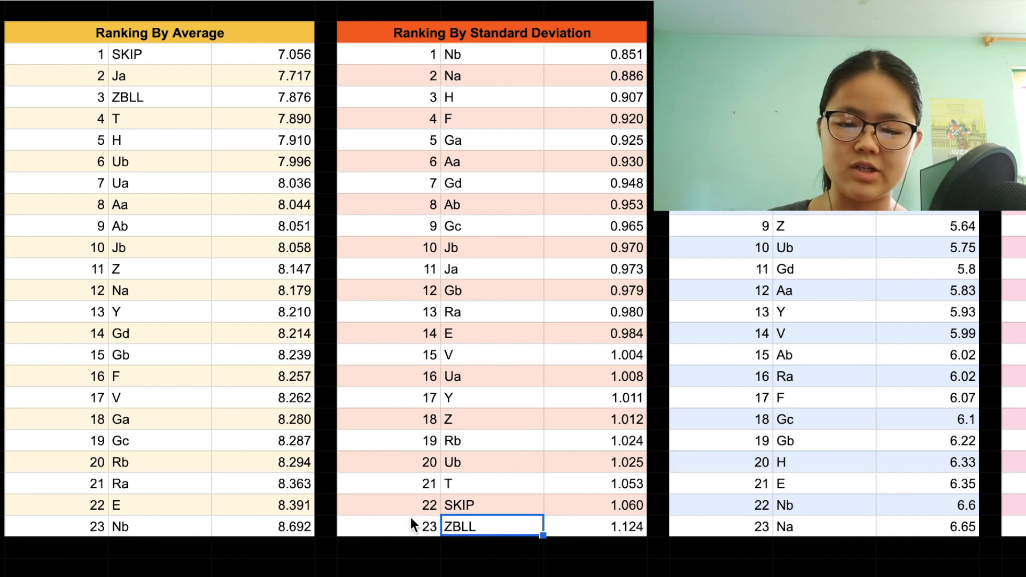
left_click(160, 526)
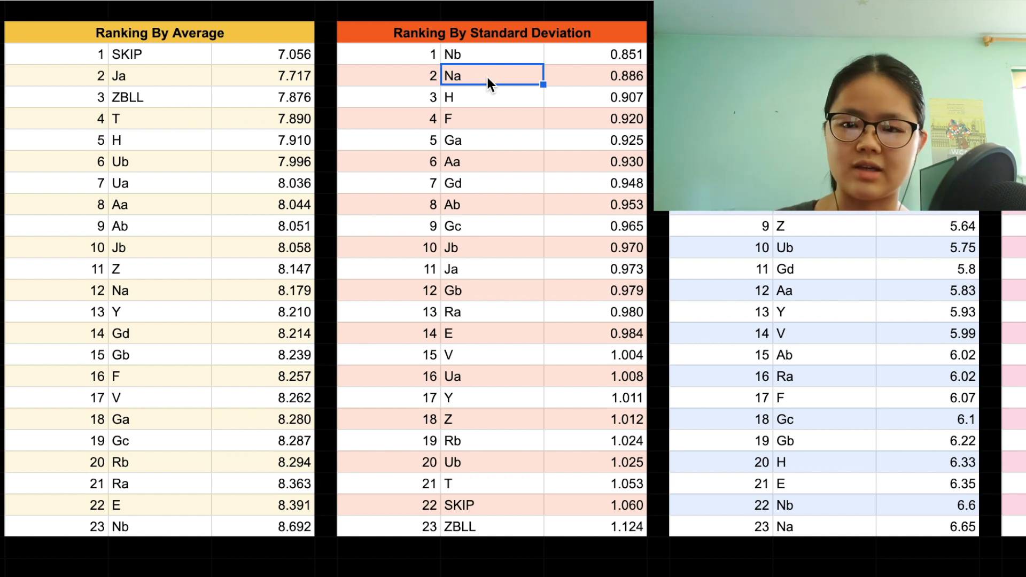
left_click(492, 504)
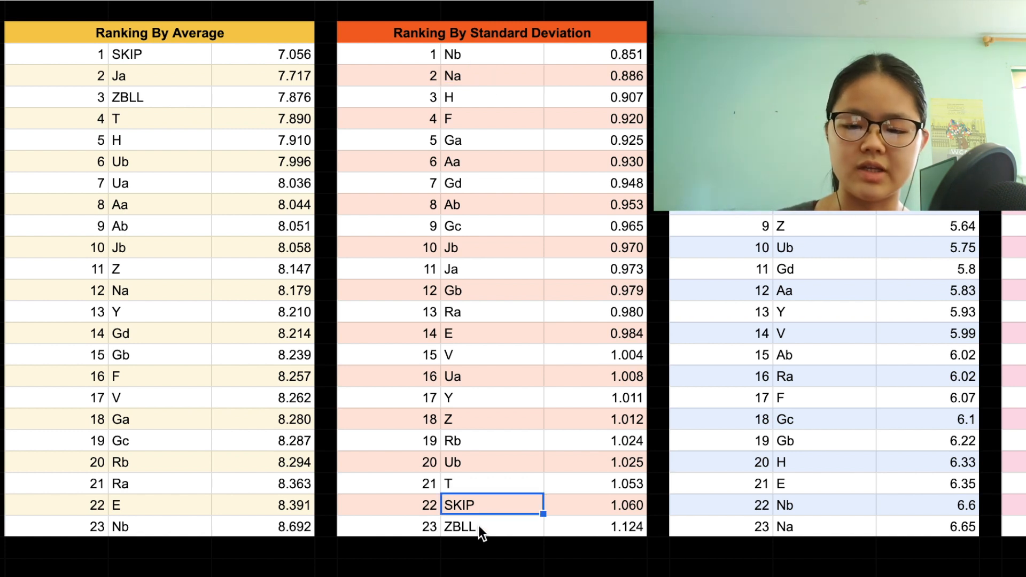
left_click(492, 526)
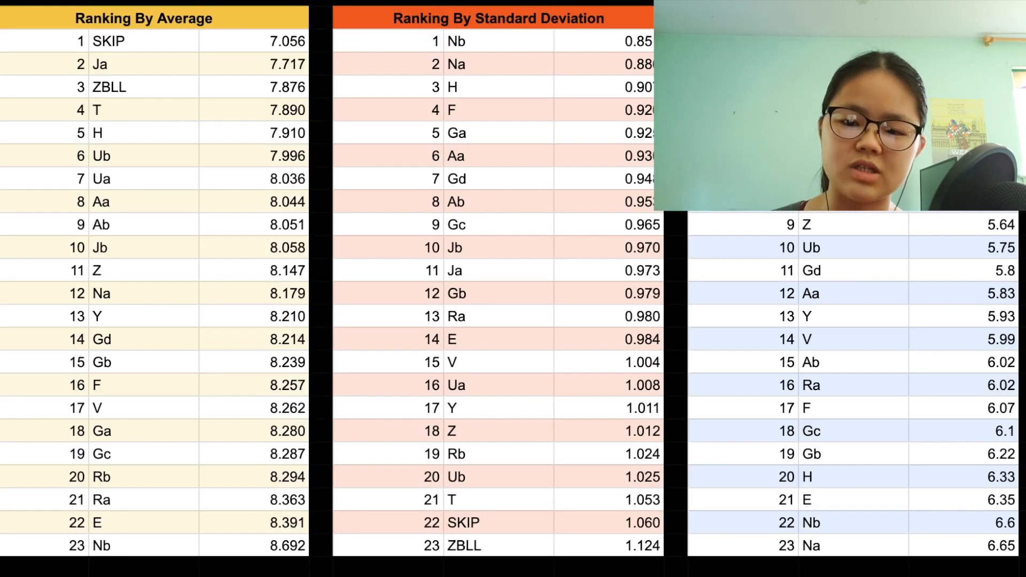
Pick out Ja's 4.91 best solve and the E case in the worst-solve ranking.
left_click(143, 41)
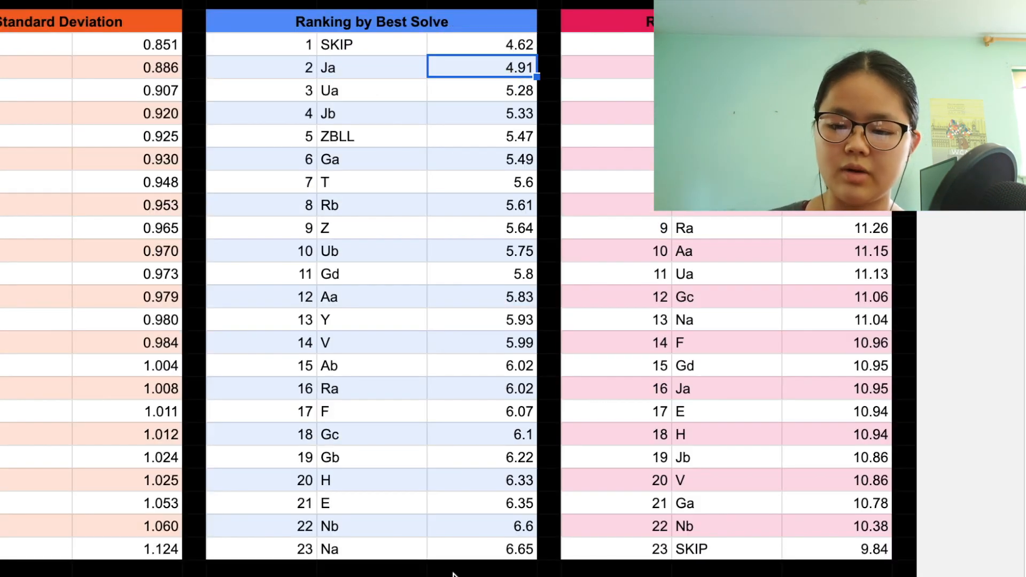
left_click(482, 548)
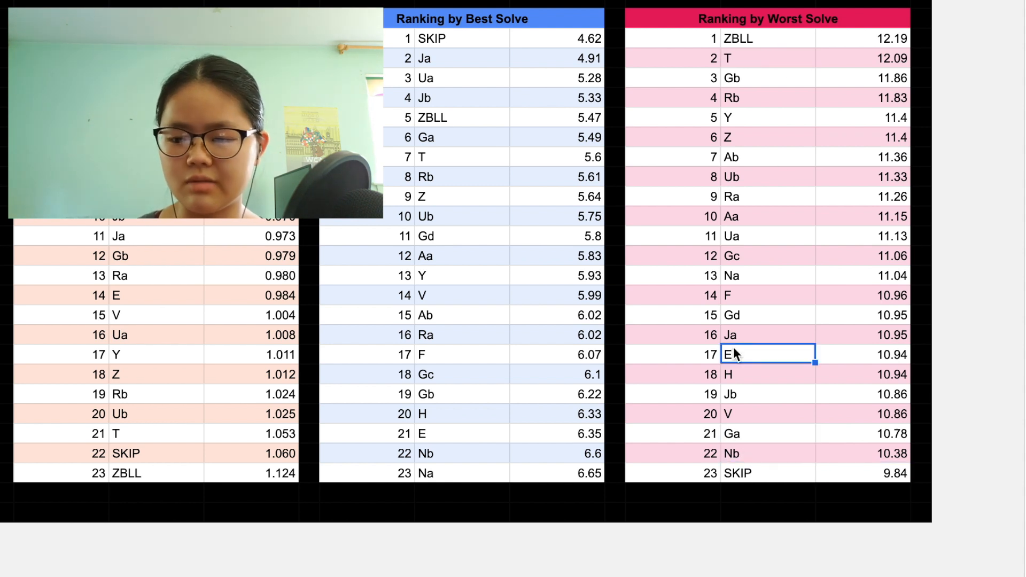
mouse_move(235, 314)
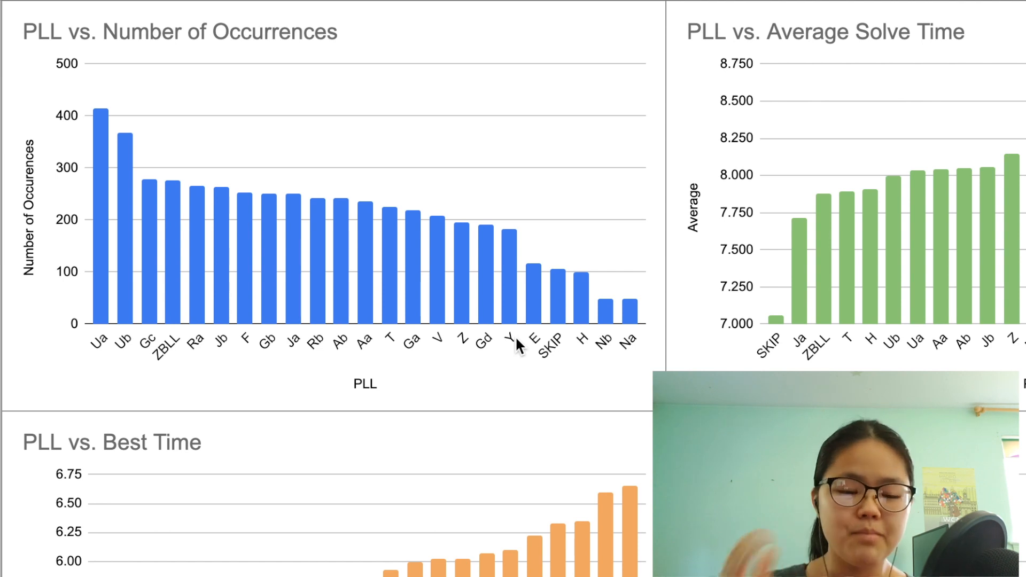
mouse_move(145, 142)
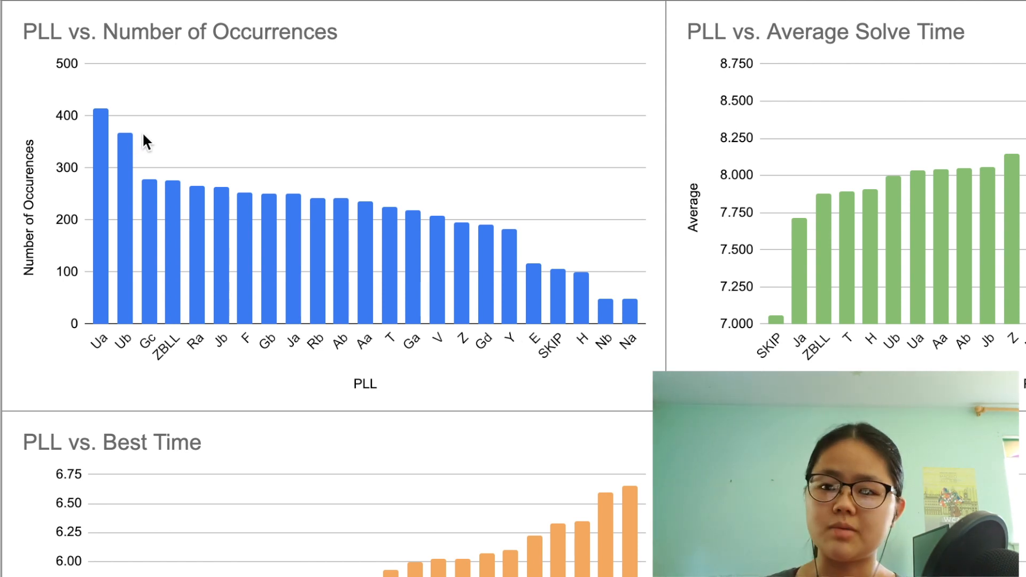
mouse_move(642, 340)
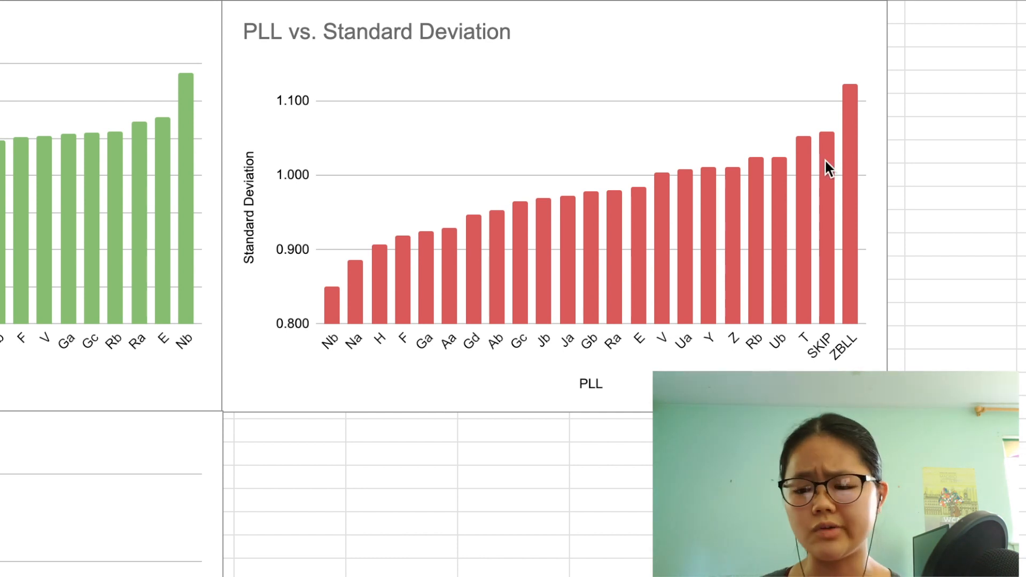
mouse_move(792, 182)
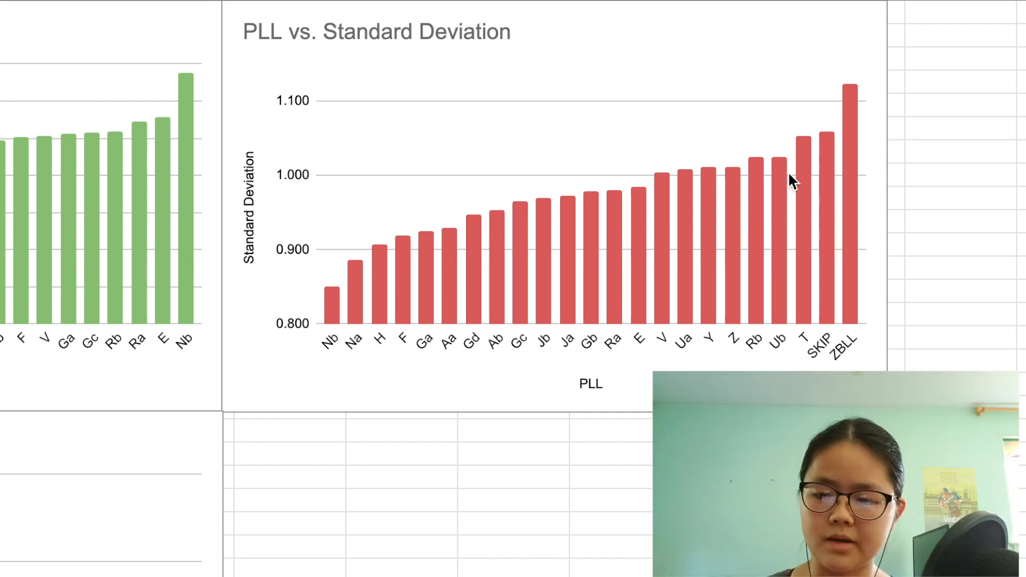
mouse_move(549, 247)
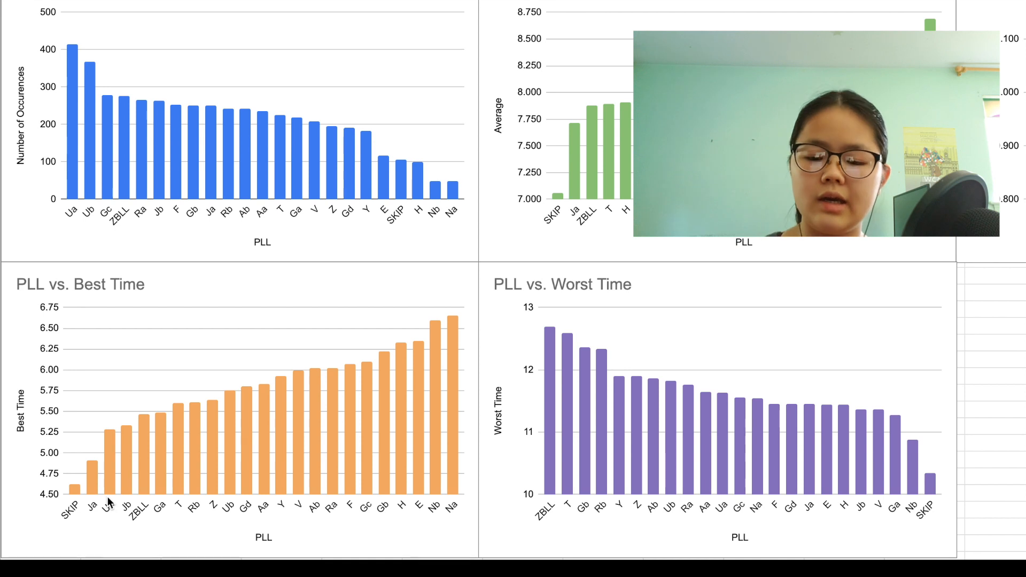
mouse_move(571, 351)
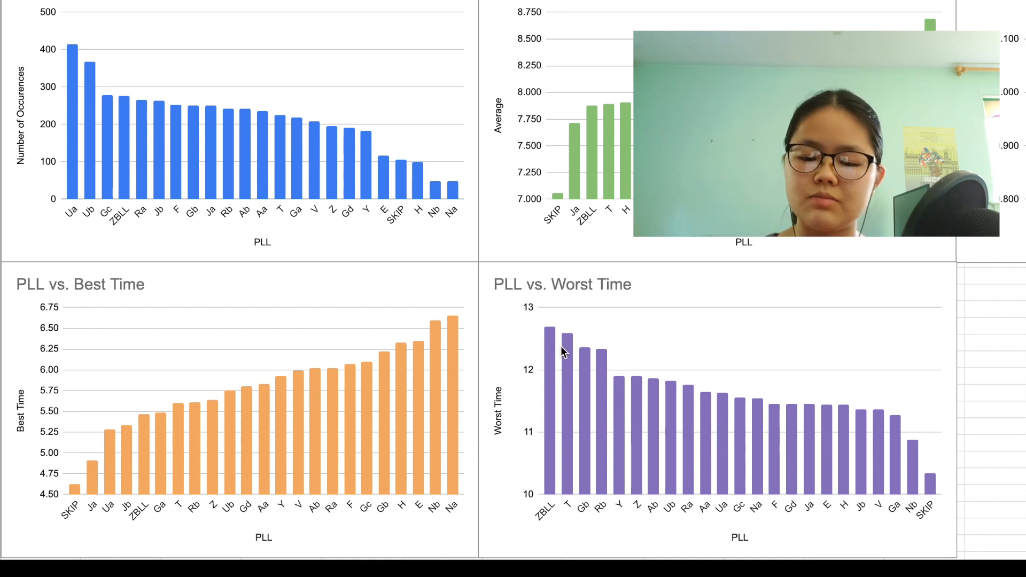
mouse_move(570, 427)
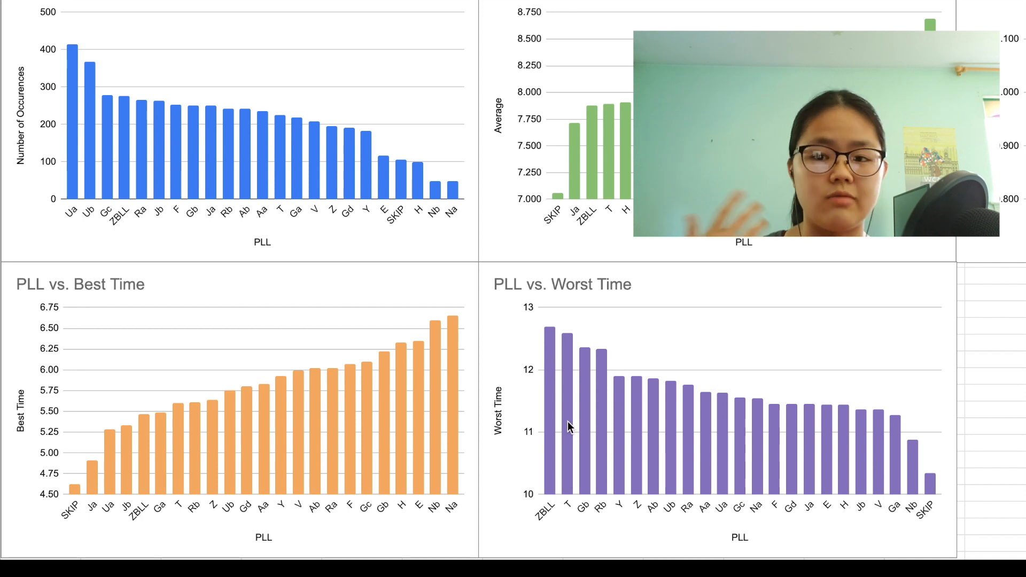
mouse_move(566, 445)
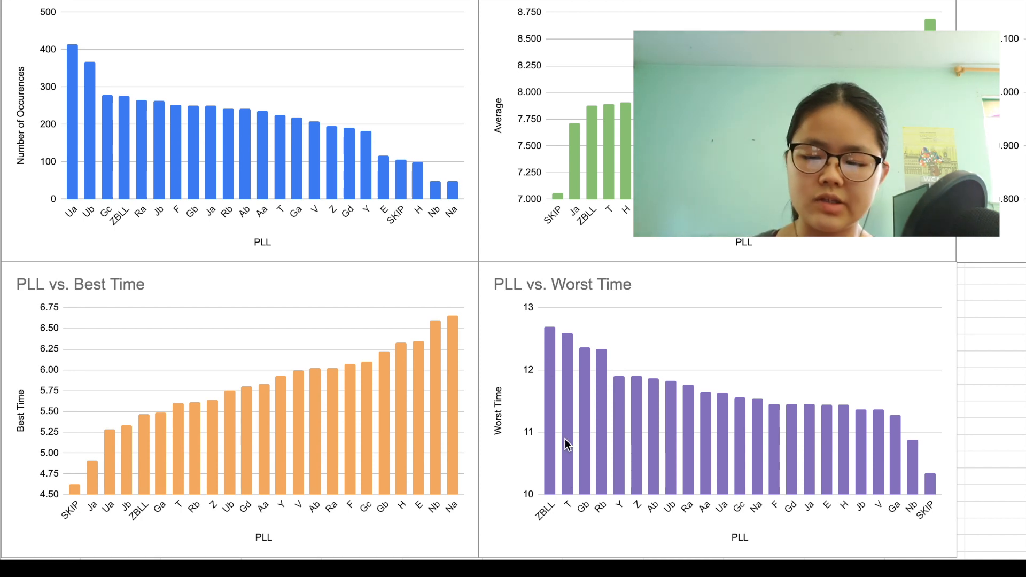
mouse_move(949, 317)
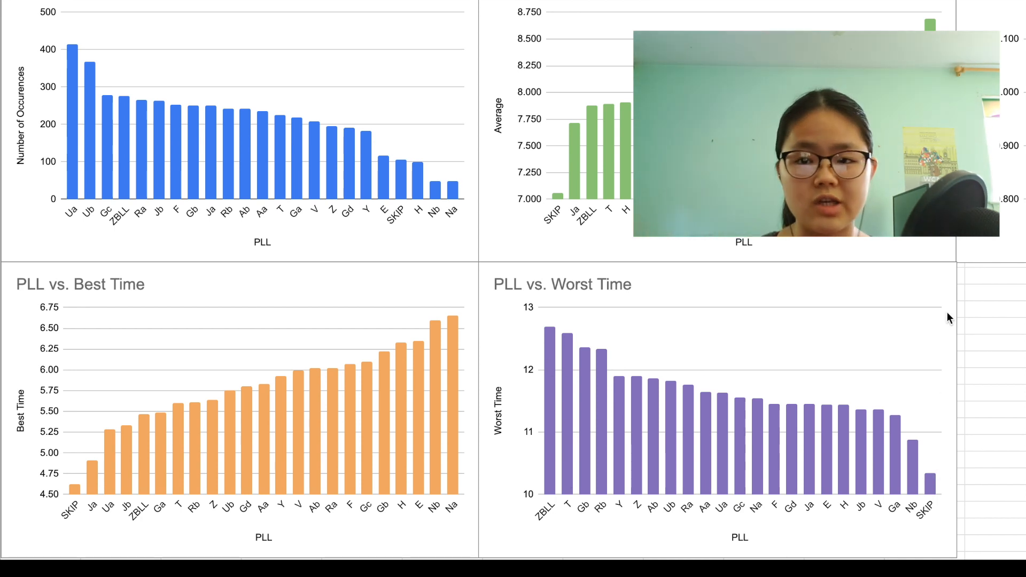